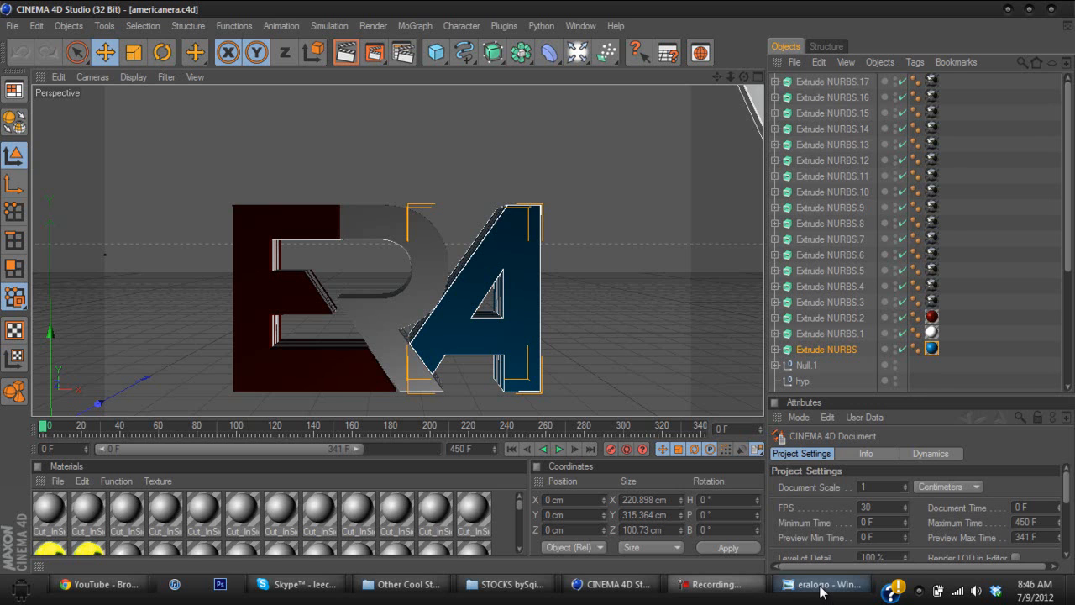
- Bring up the eralogo render of the shattered red, white and blue letters in Photo Viewer
click(819, 583)
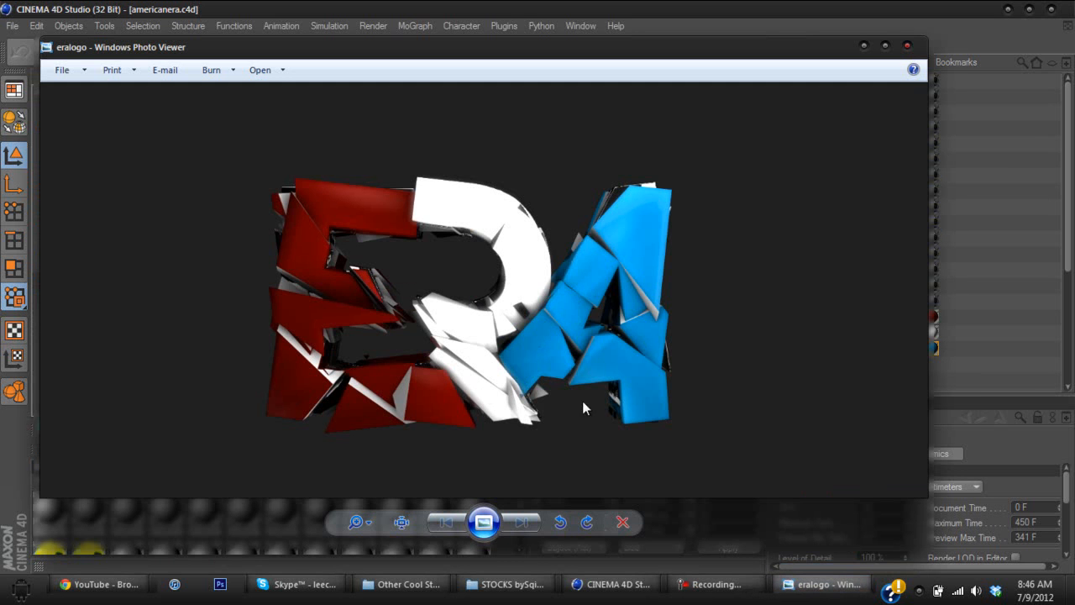
mouse_move(596, 274)
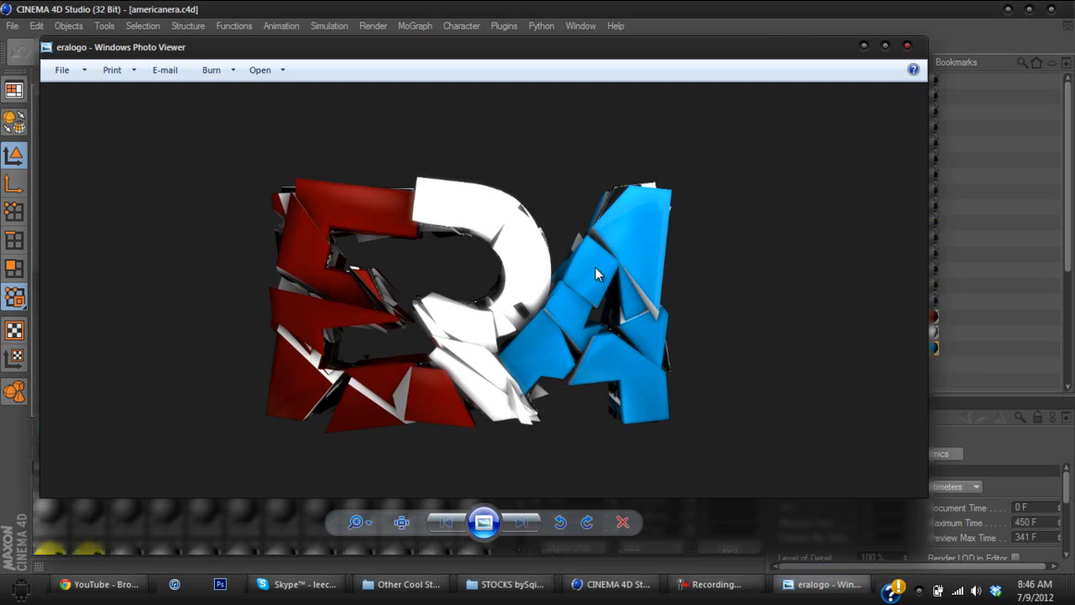
mouse_move(598, 314)
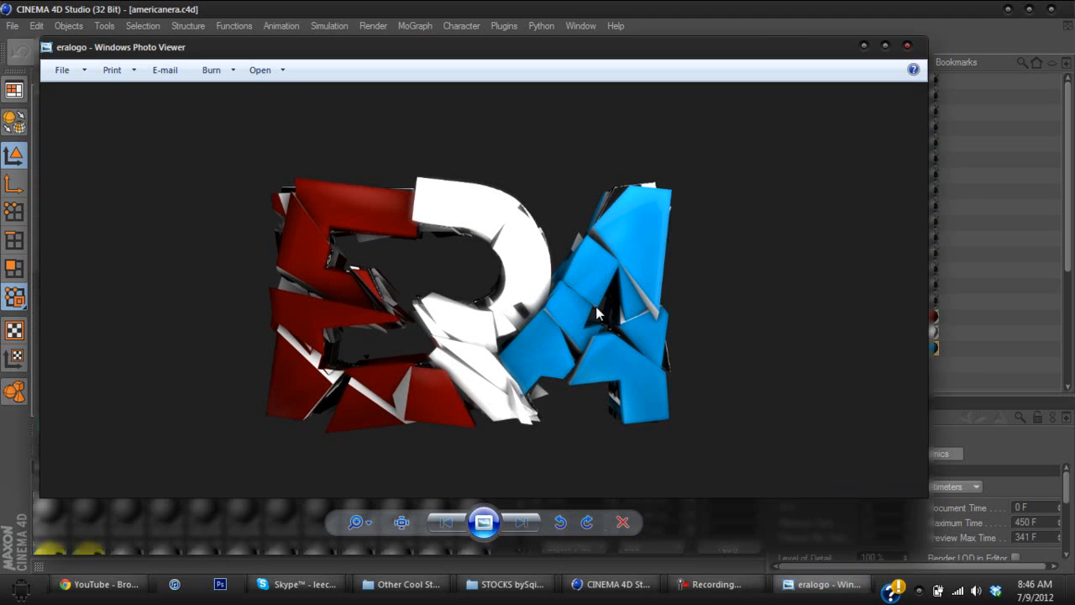
mouse_move(791, 228)
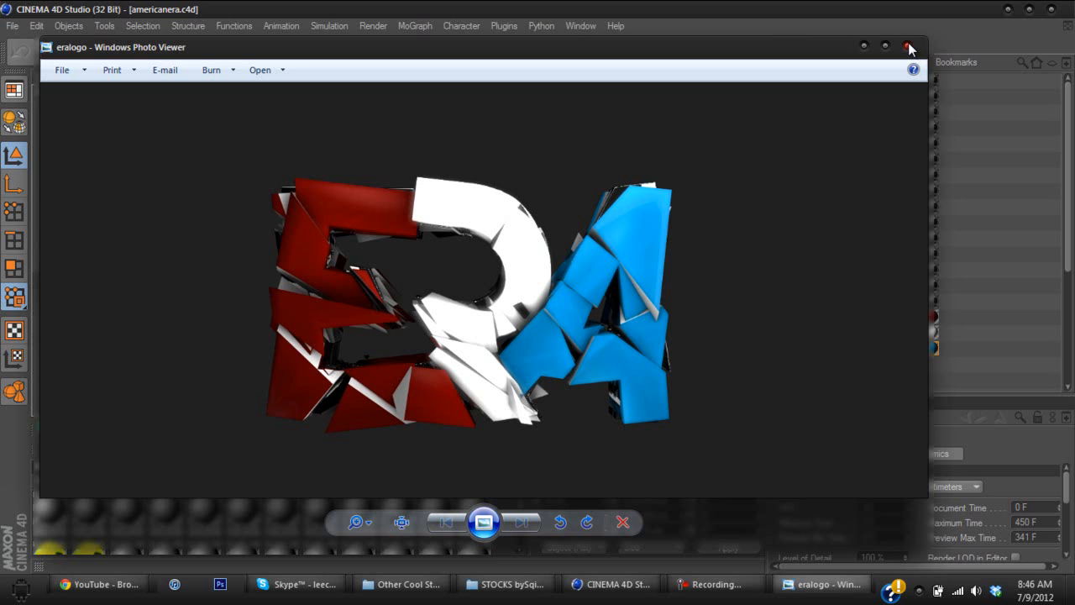
- Close the preview, delete the old Extrude NURBS letters, and start opening era v2.ai
click(908, 46)
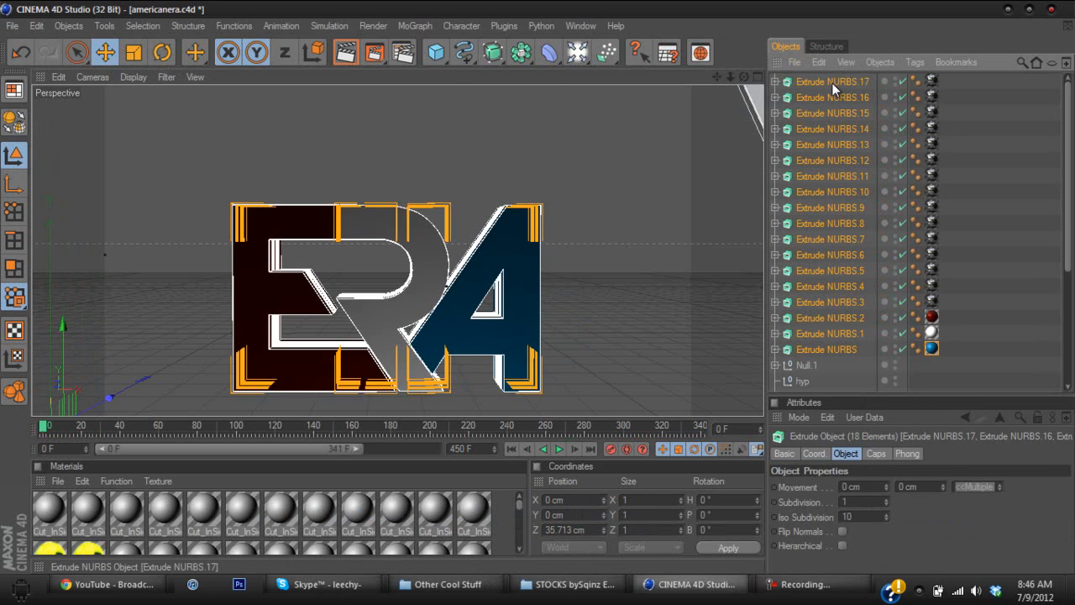
click(13, 27)
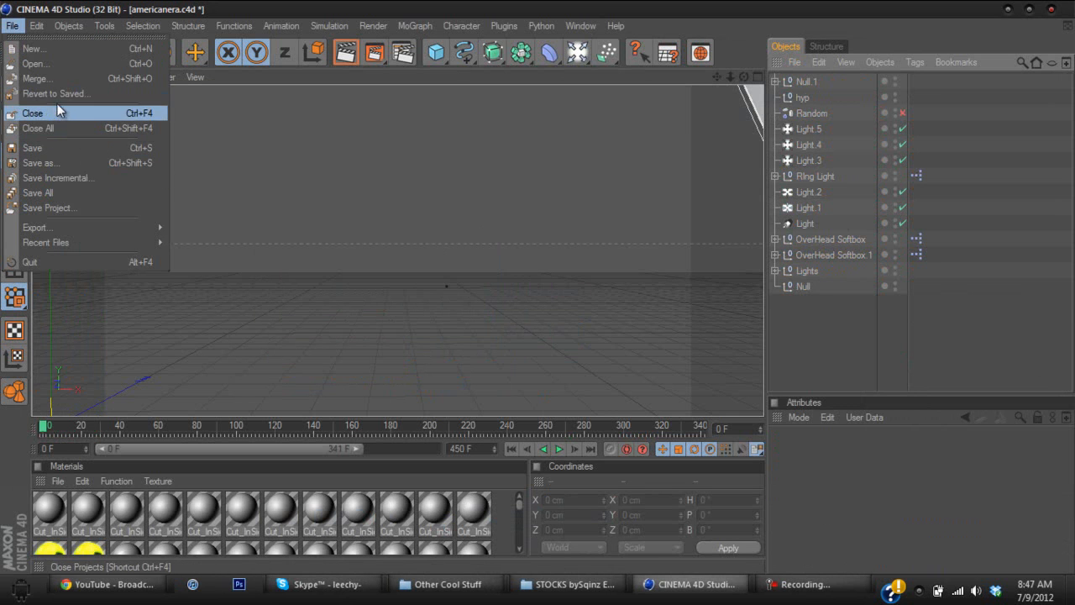
click(36, 64)
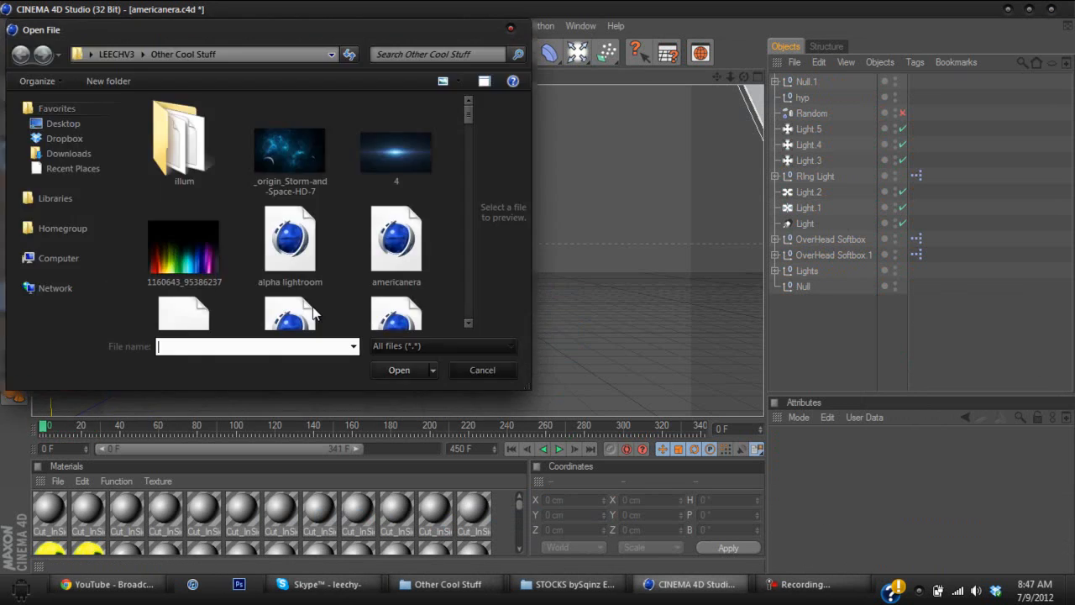
text(era v2.ai)
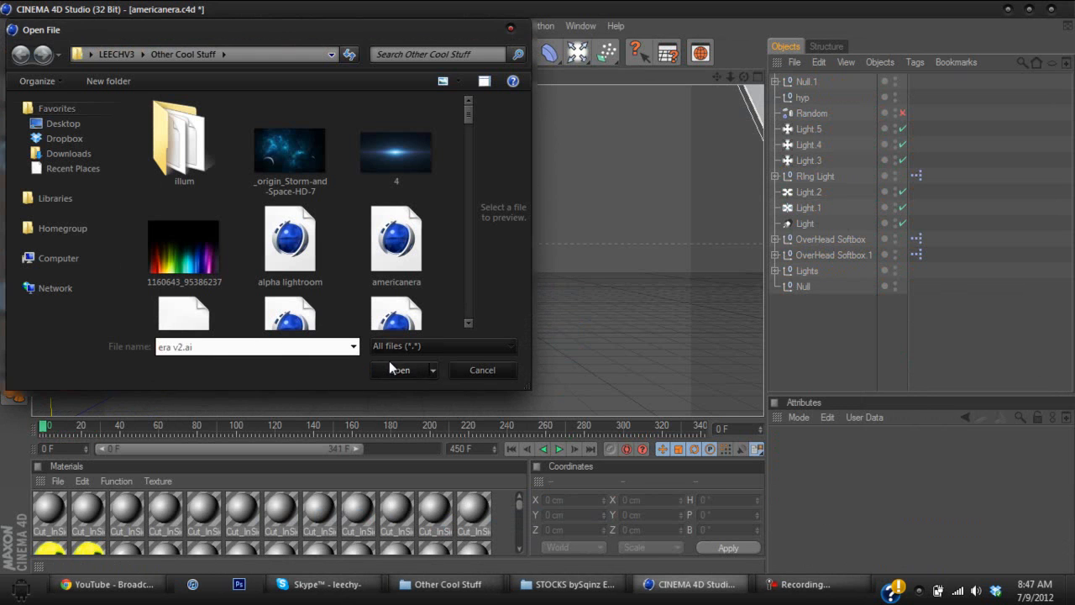
- Import era v2.ai, move Path 1–3 out of the era v2 null, and delete the null
click(399, 370)
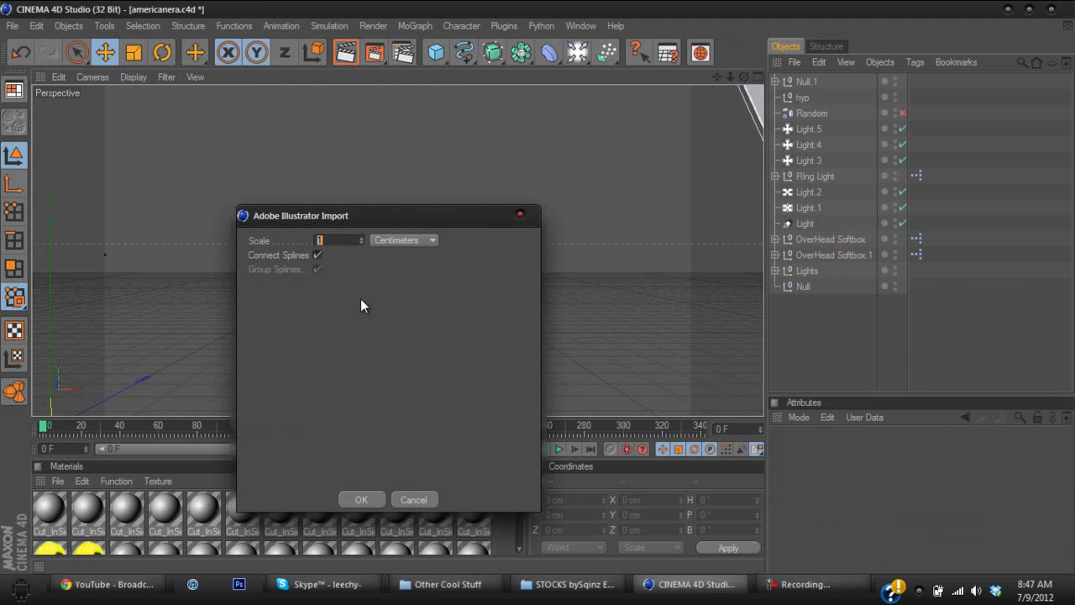
click(361, 499)
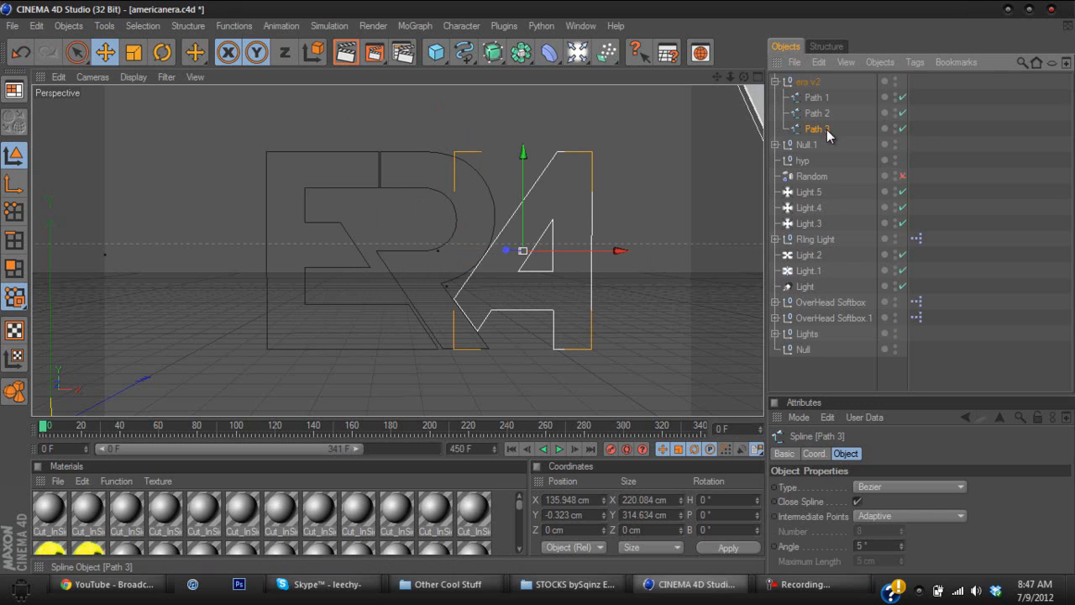
click(816, 96)
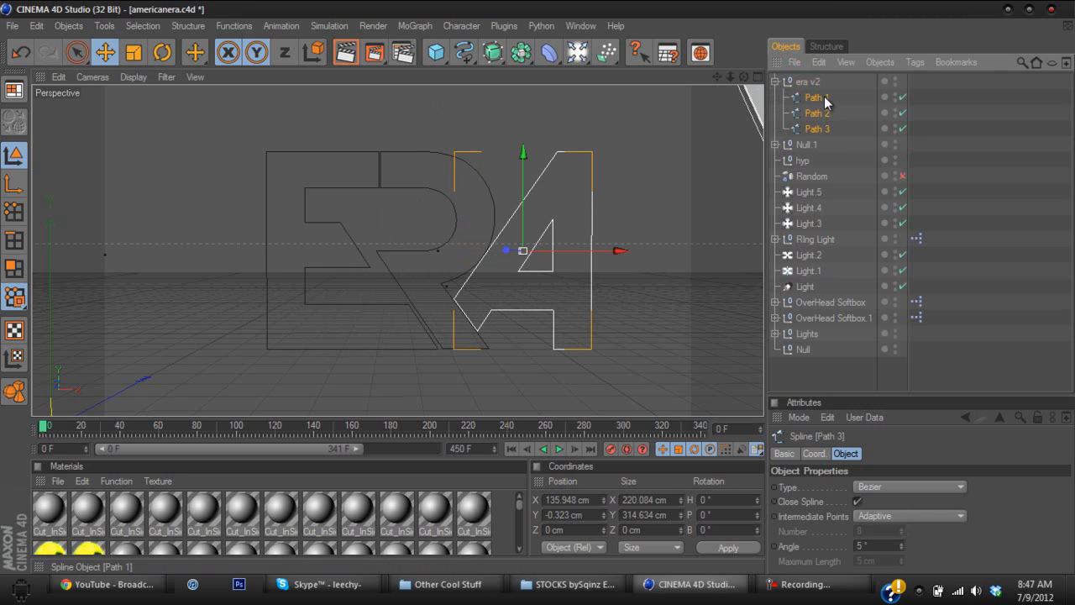
click(808, 82)
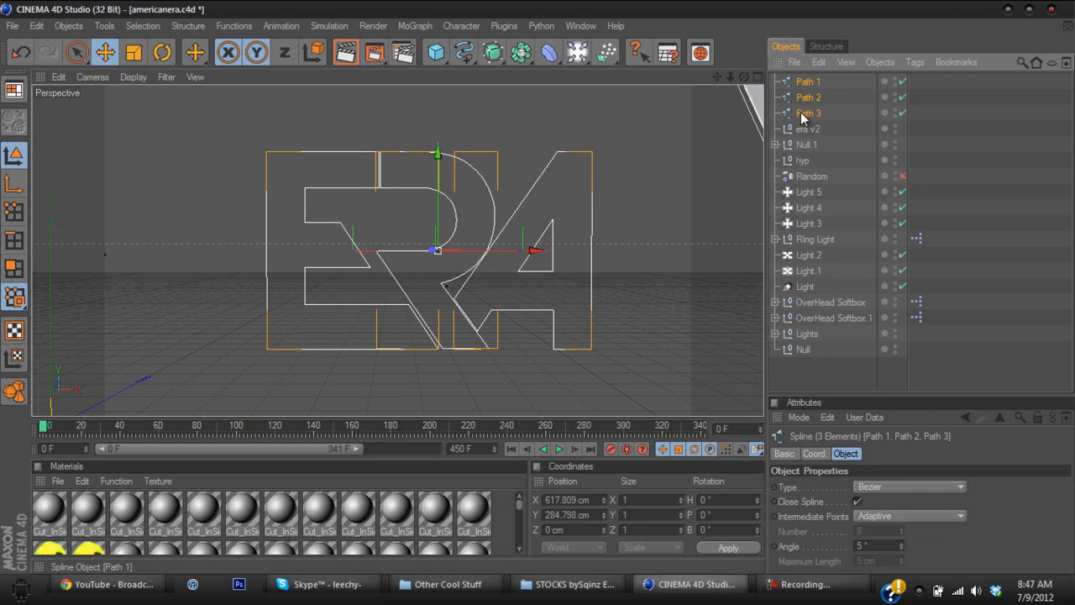
click(807, 128)
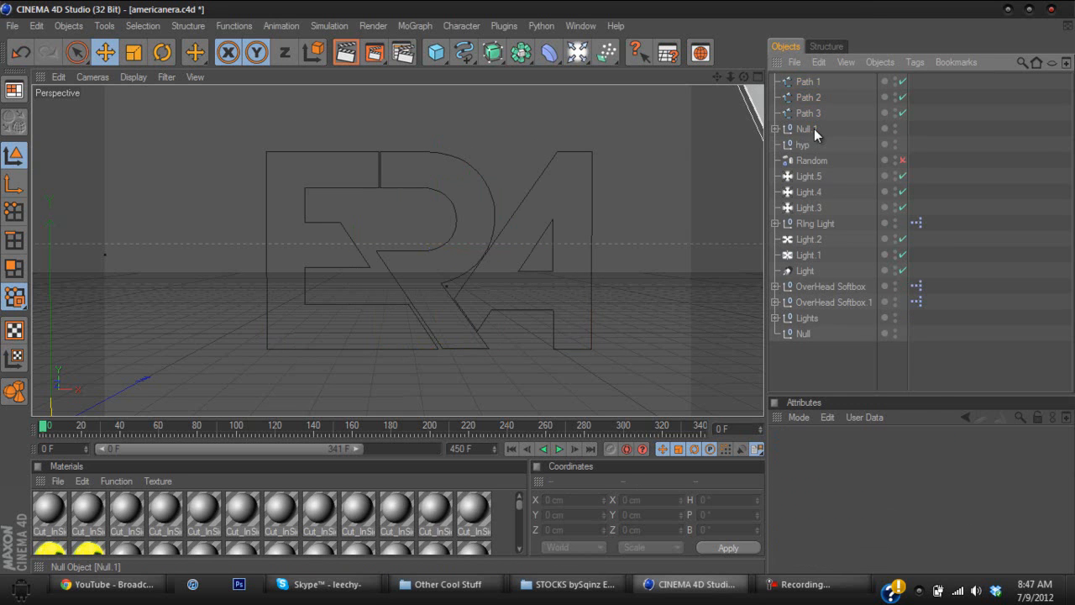
click(808, 112)
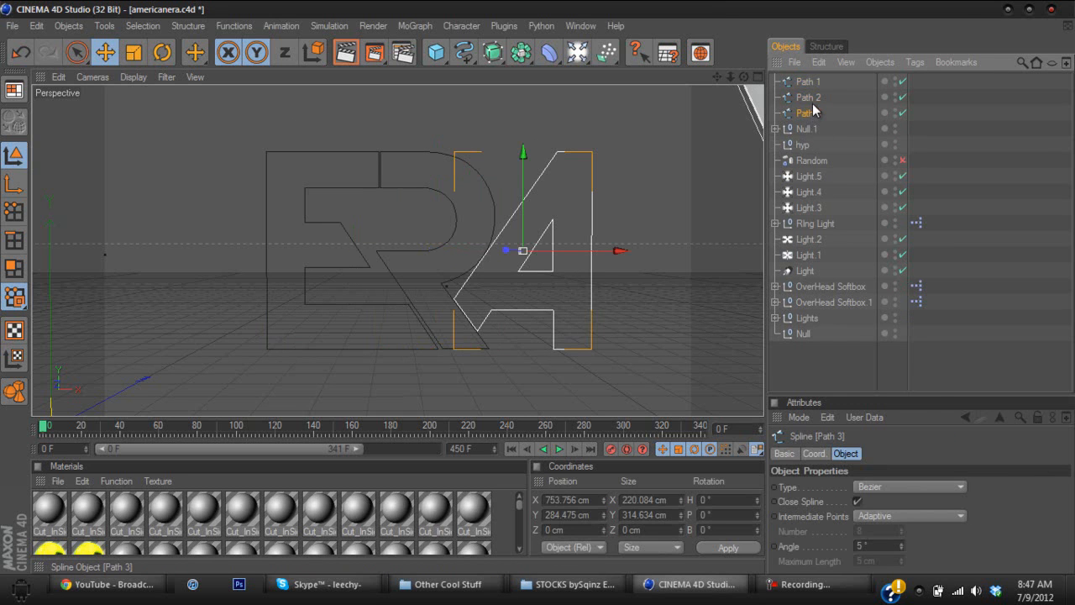
mouse_move(720, 239)
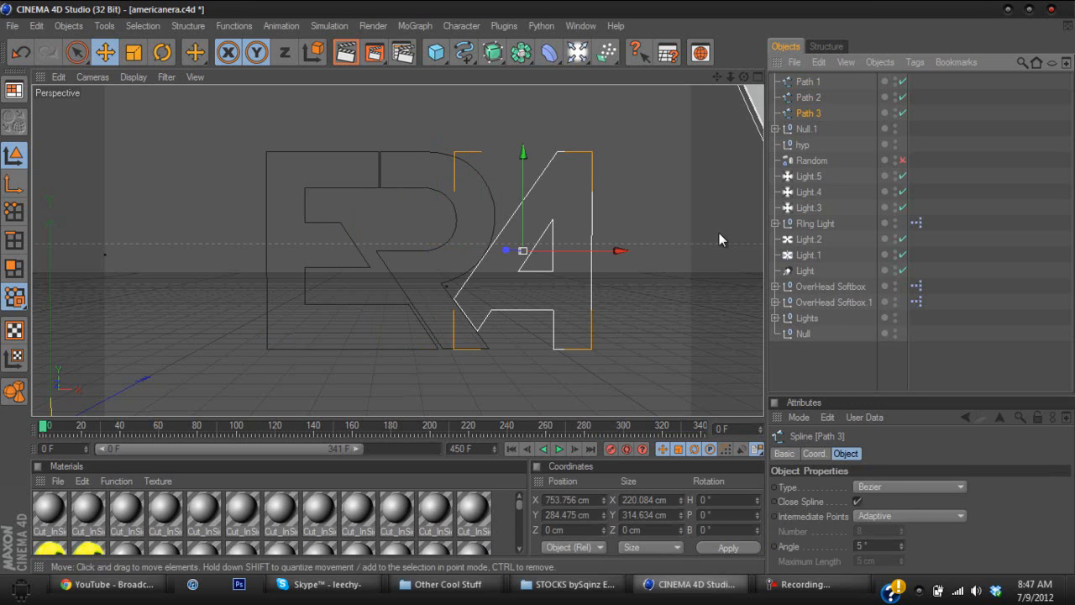
mouse_move(808, 82)
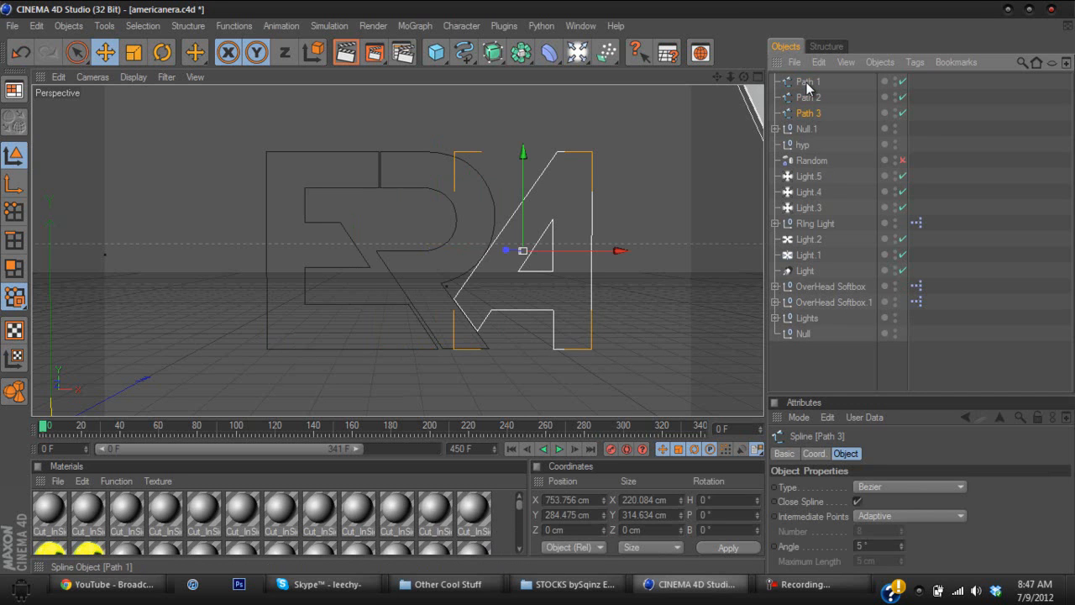
- Combine Path 1, 2 and 3 with Connect+Delete into the single spline Path 1.1
click(808, 82)
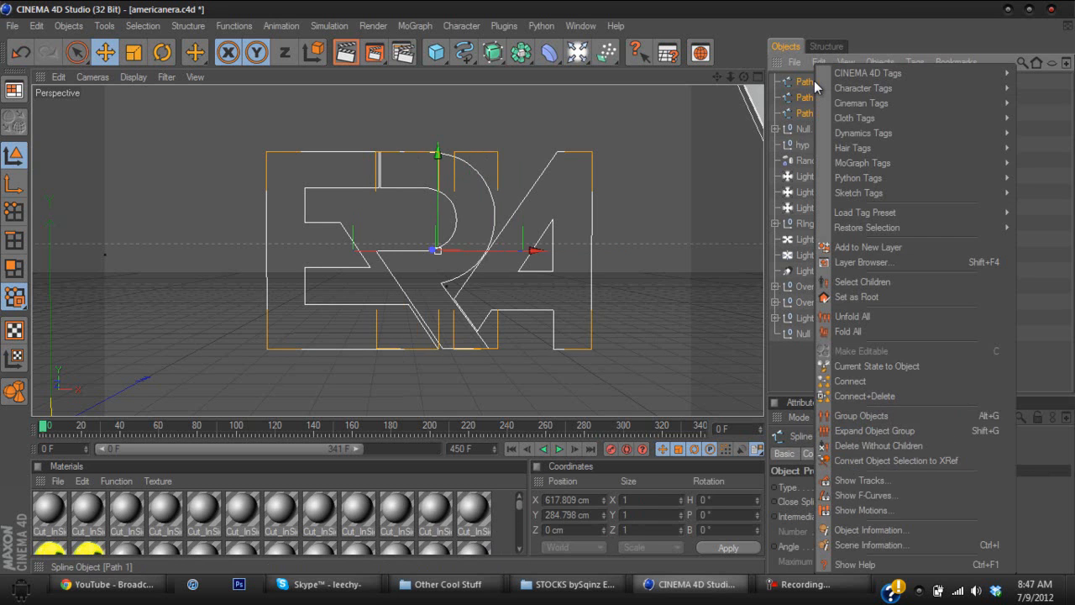
mouse_move(877, 408)
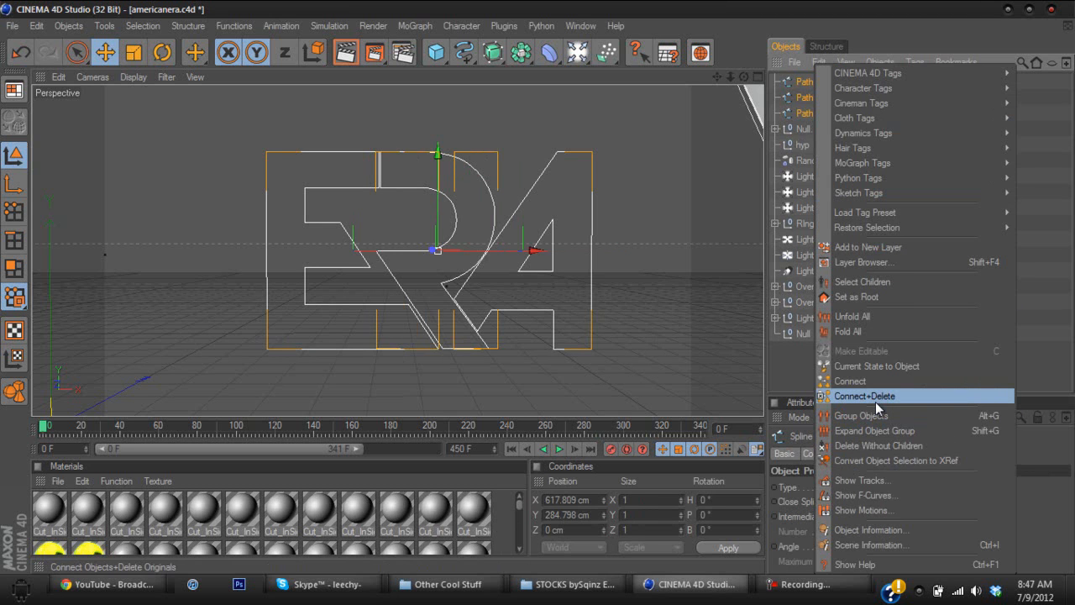
click(864, 396)
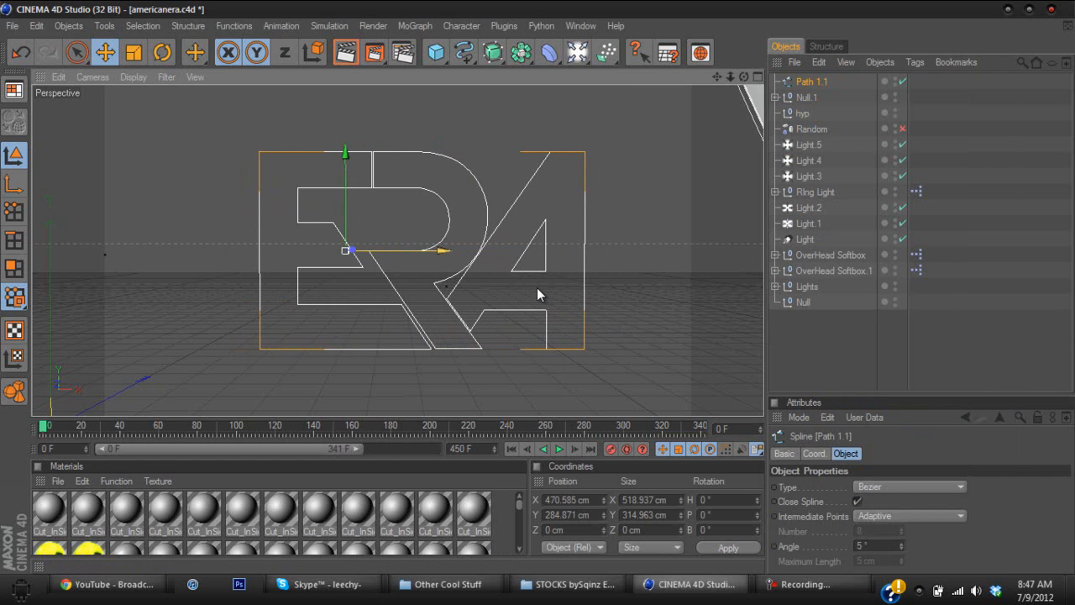
- Add an Extrude NURBS, place Path 1.1 inside it, and collapse the hierarchy
click(493, 52)
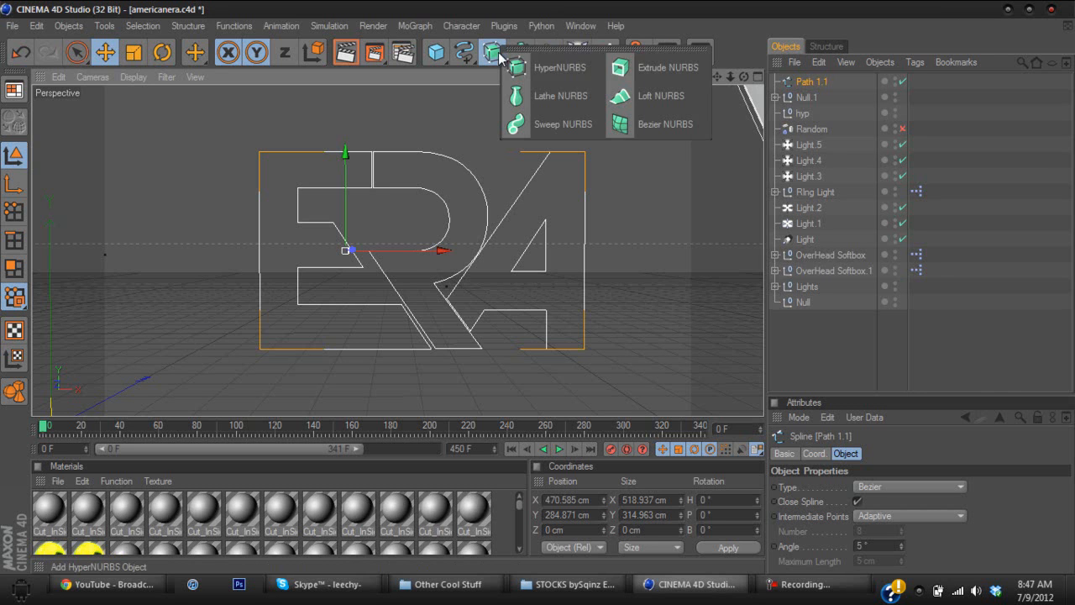
click(668, 67)
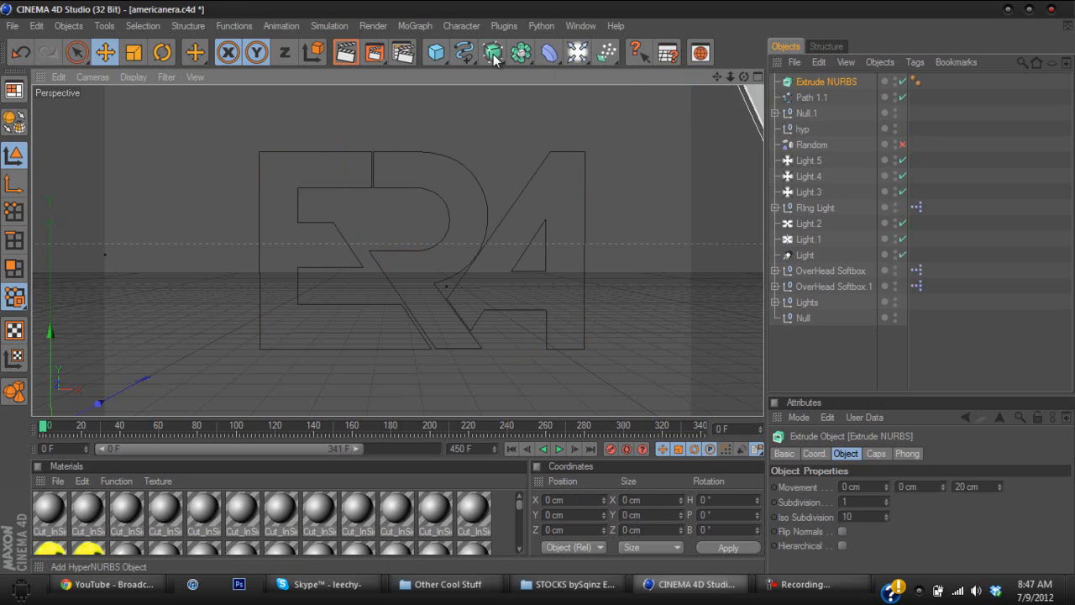
mouse_move(790, 81)
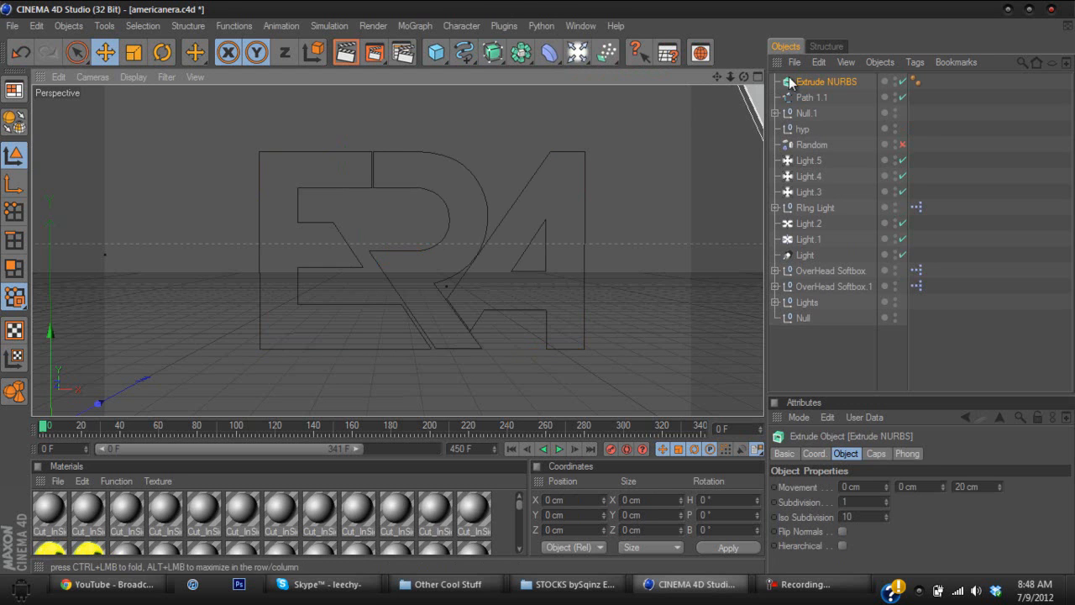
click(811, 96)
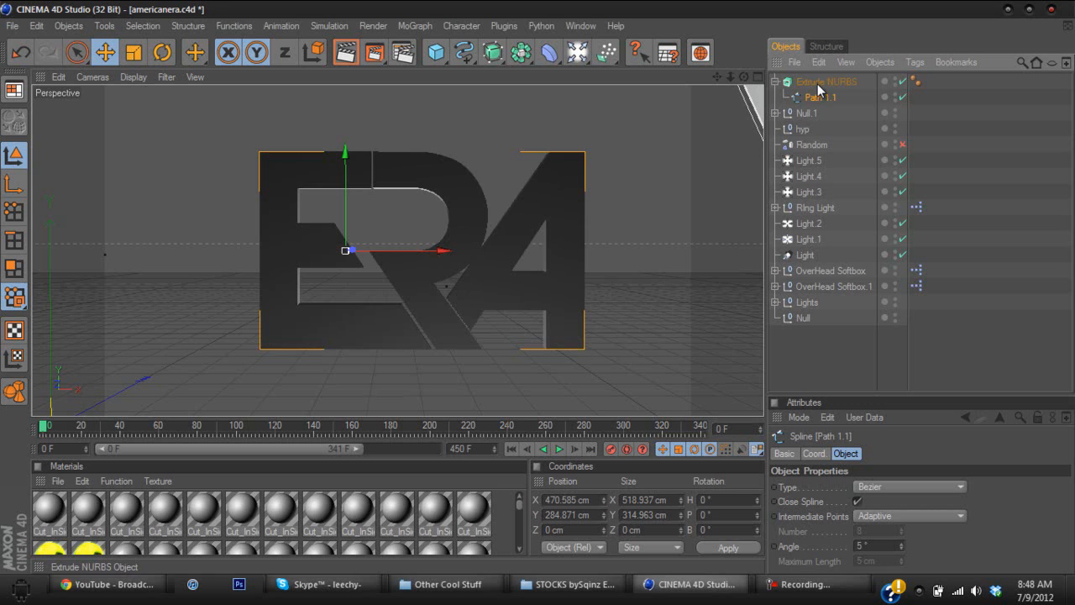
click(777, 82)
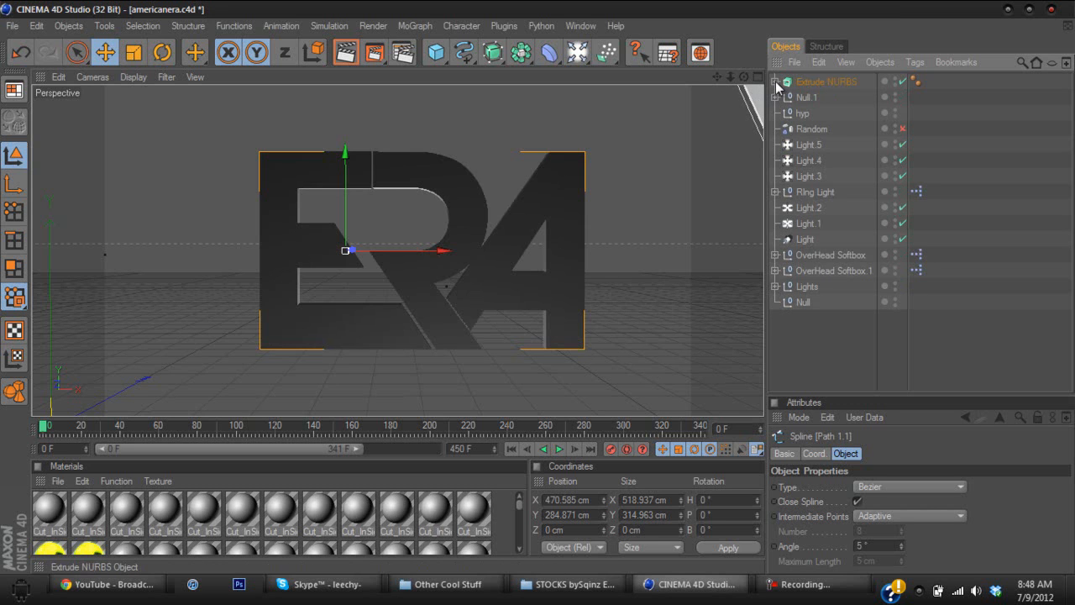
click(826, 80)
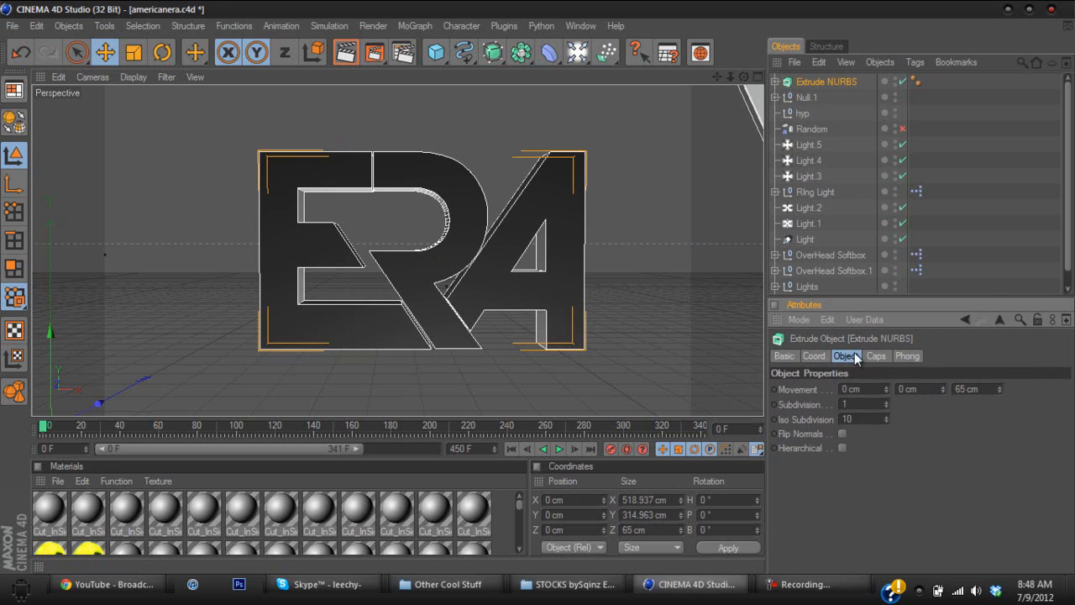
- Set both the Start and End caps of the Extrude NURBS to Fillet Cap
click(876, 355)
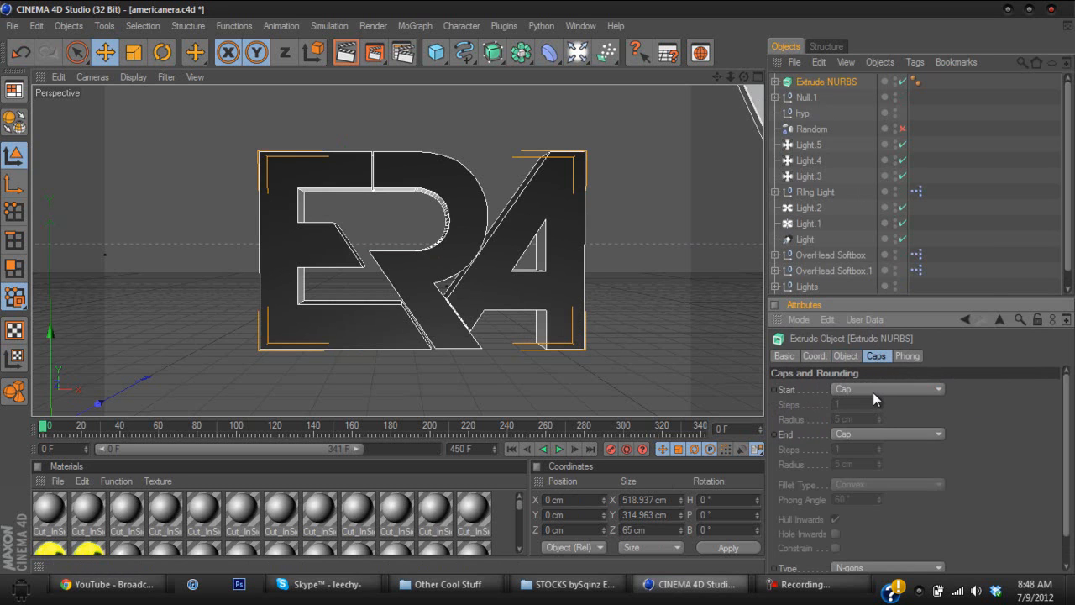
click(886, 388)
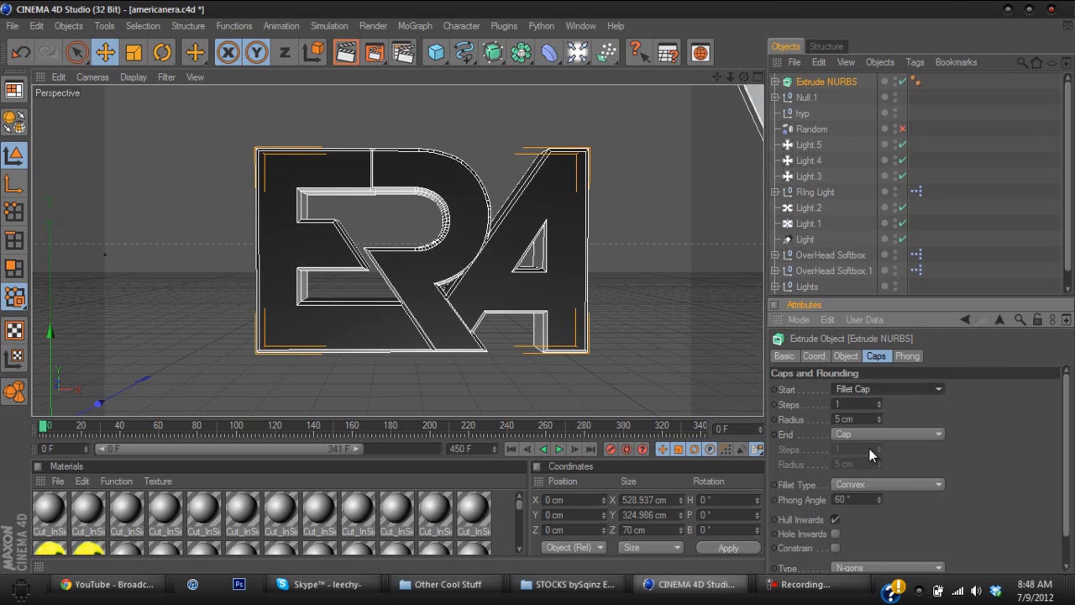
click(886, 433)
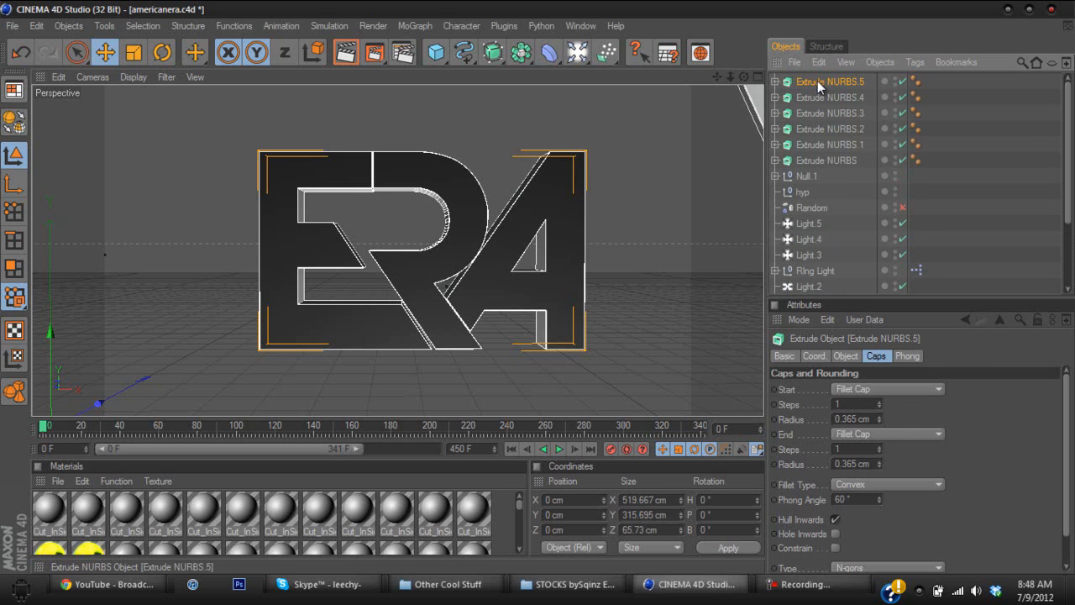
mouse_move(775, 16)
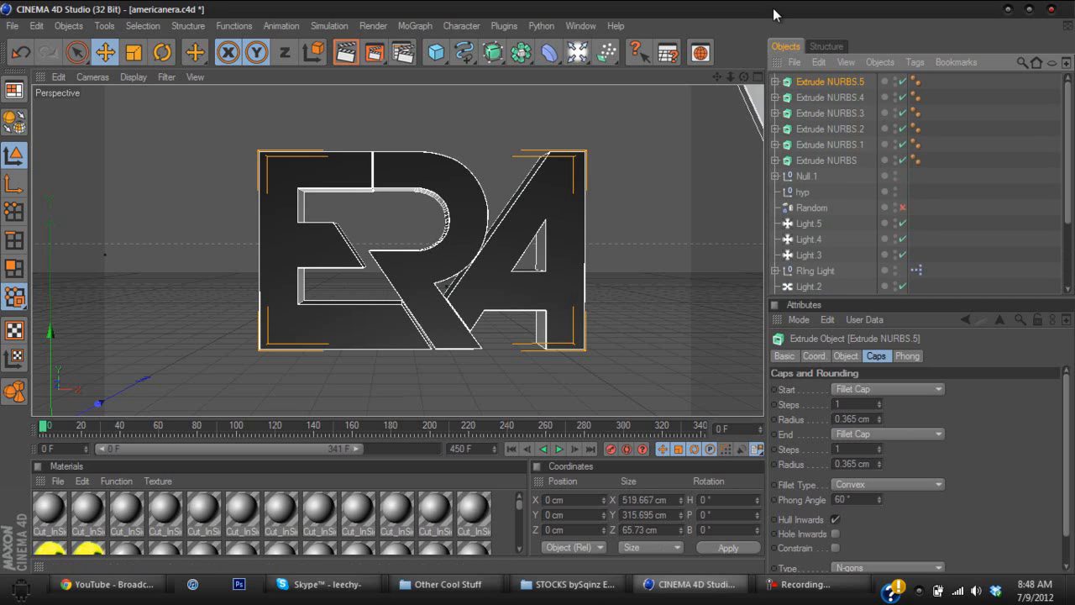
- Give Extrude NURBS.1 through .5 a 1 cm fillet radius on Start and End caps
click(831, 145)
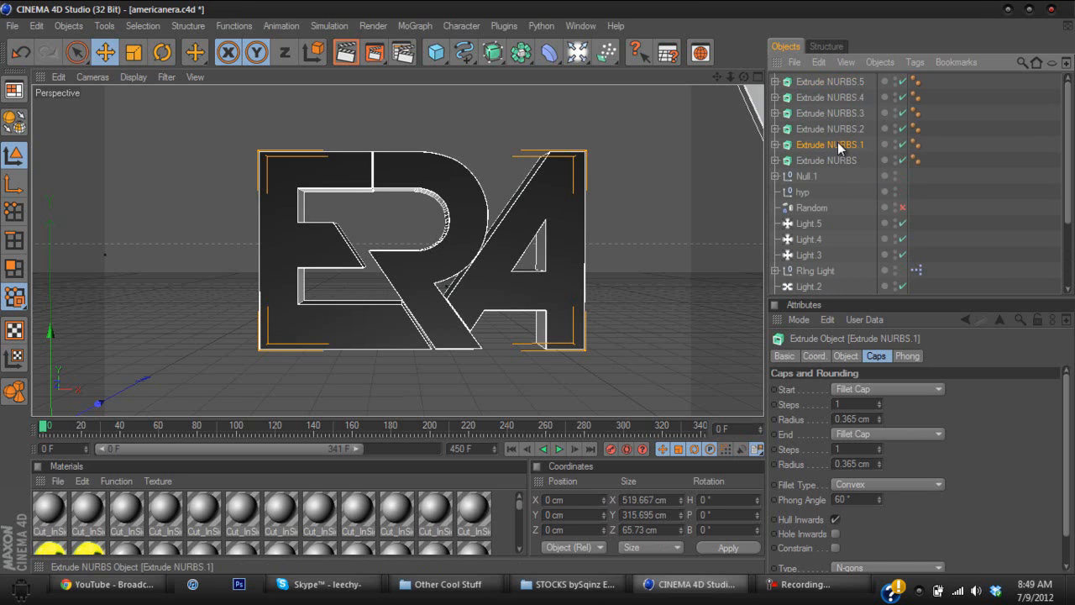
click(831, 81)
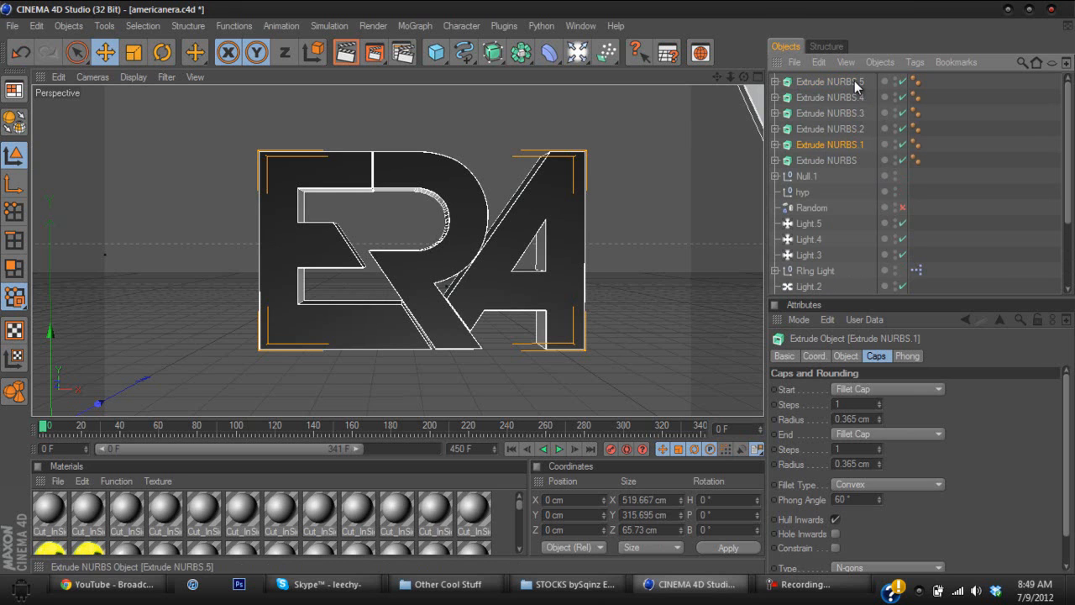
click(830, 81)
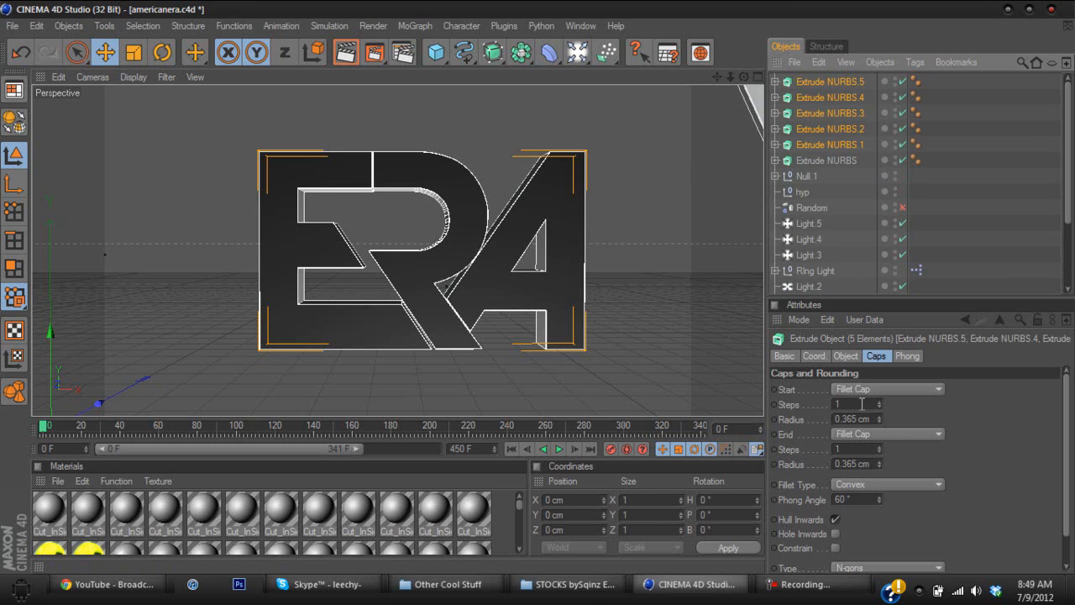
triple_click(852, 418)
text(1)
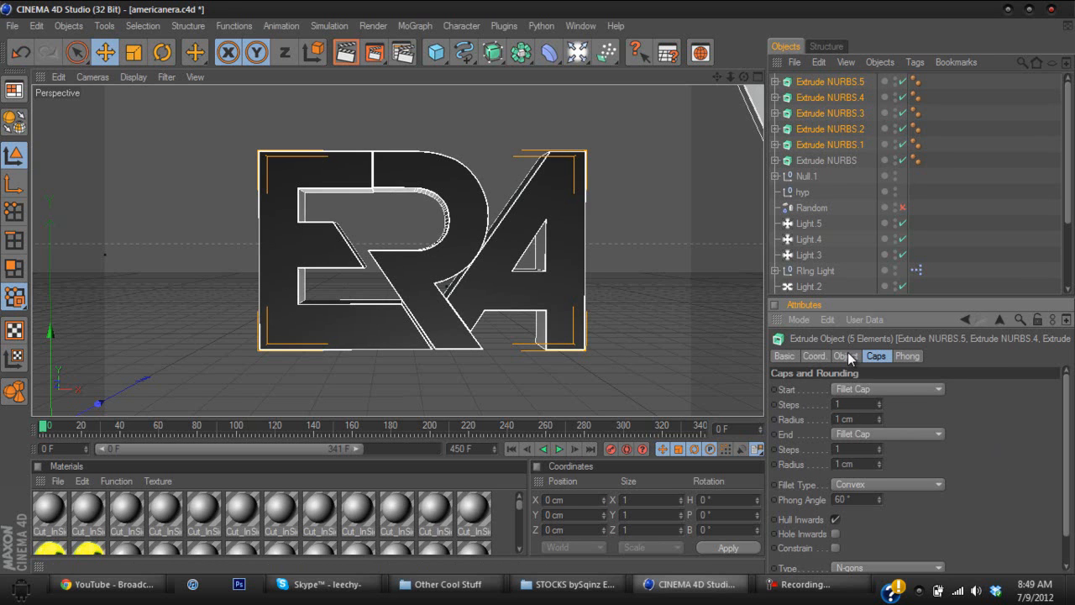
click(846, 355)
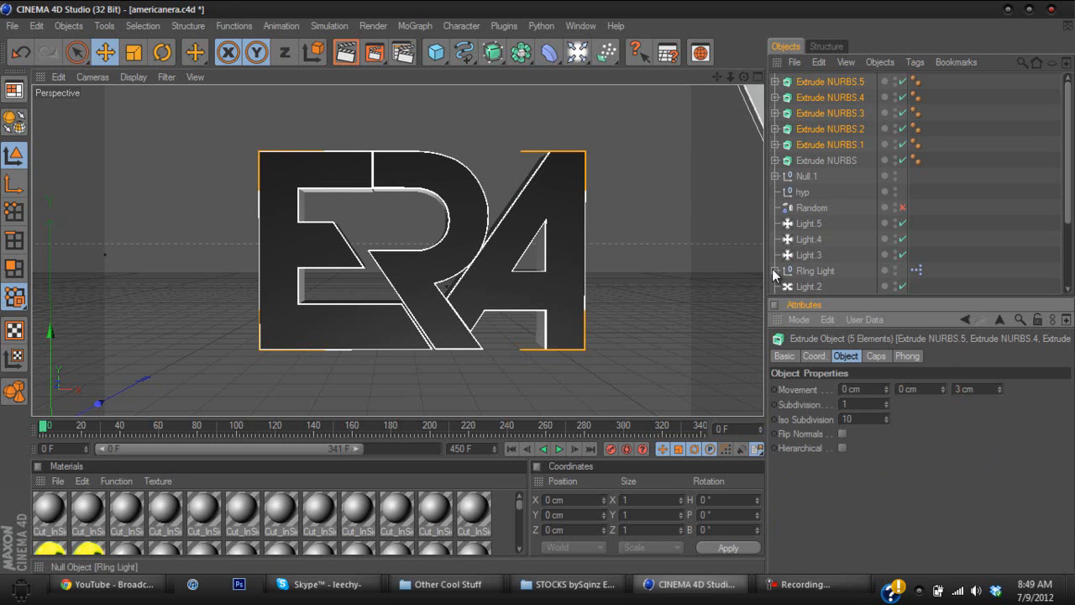
mouse_move(828, 145)
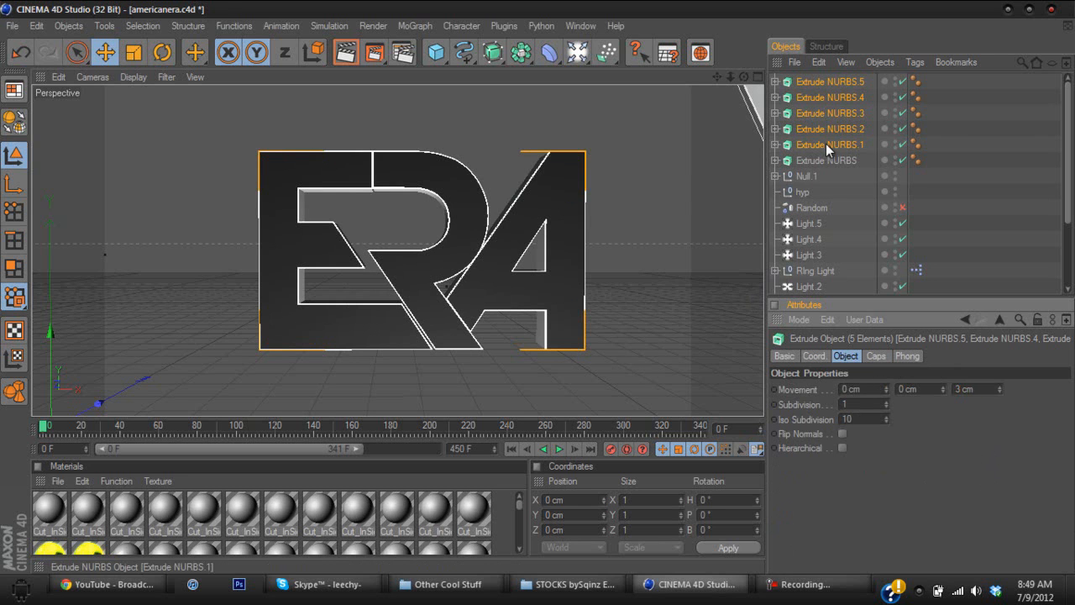
- Select only Extrude NURBS.1 and switch the viewport to the Top view
click(828, 144)
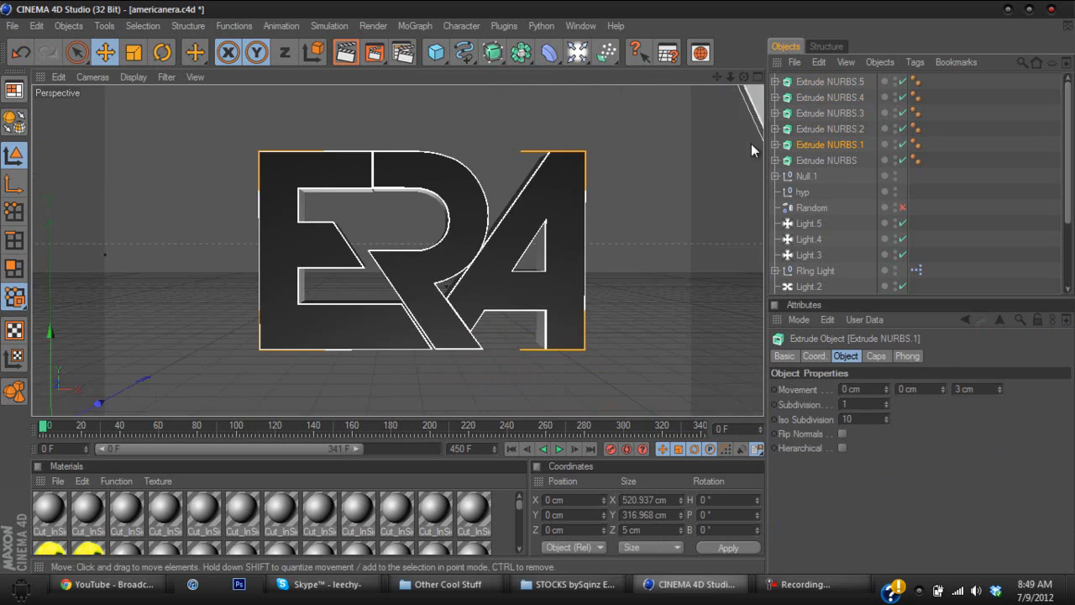
mouse_move(701, 87)
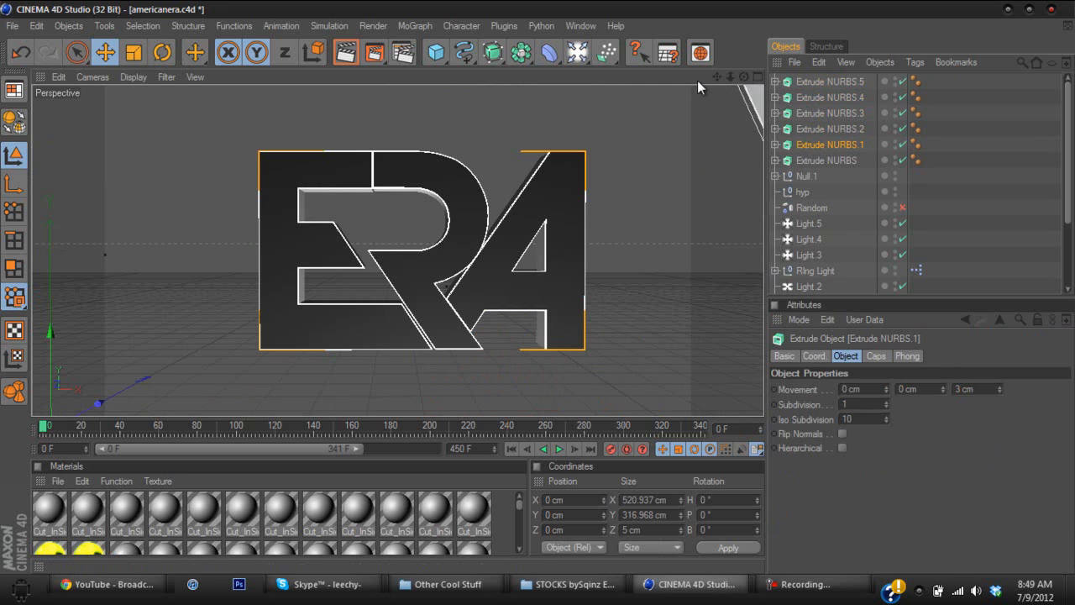
mouse_move(718, 88)
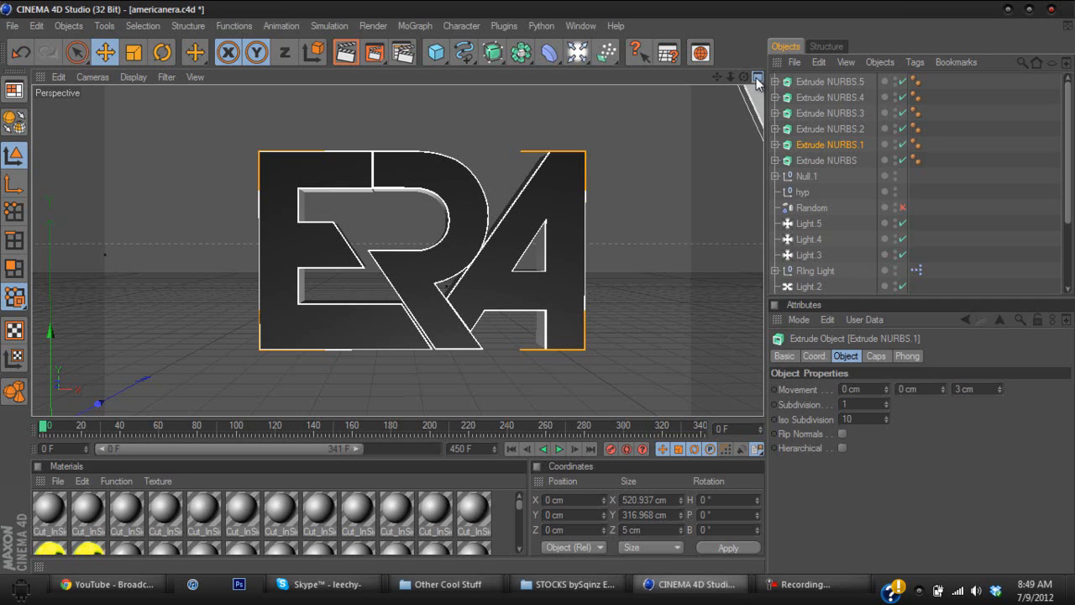
click(757, 76)
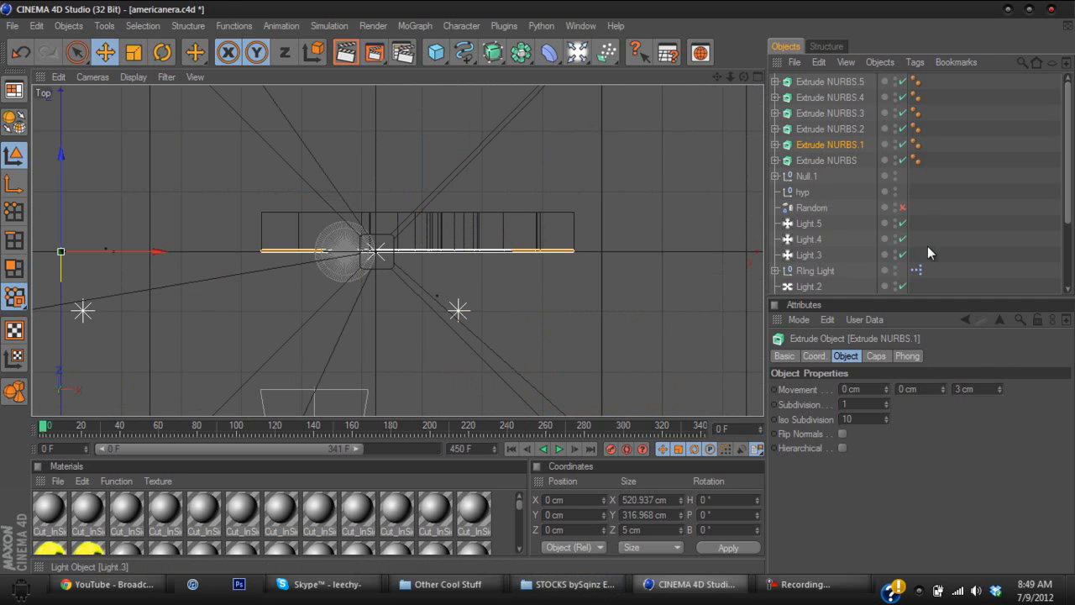
- Move Extrude NURBS.2, .3, .4 and .5 to staggered depths along Z
click(831, 113)
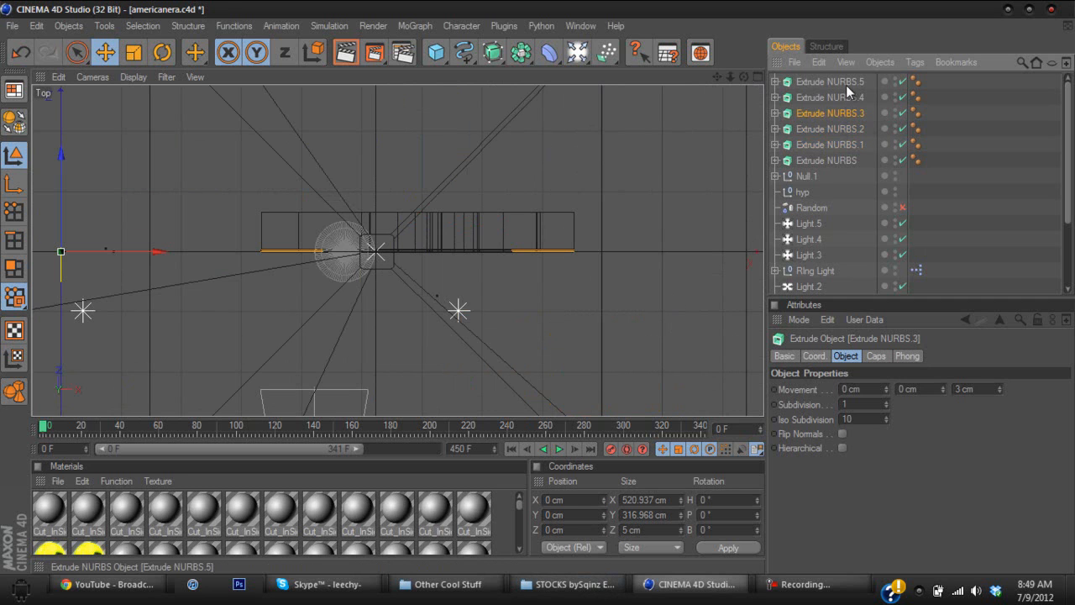
click(830, 145)
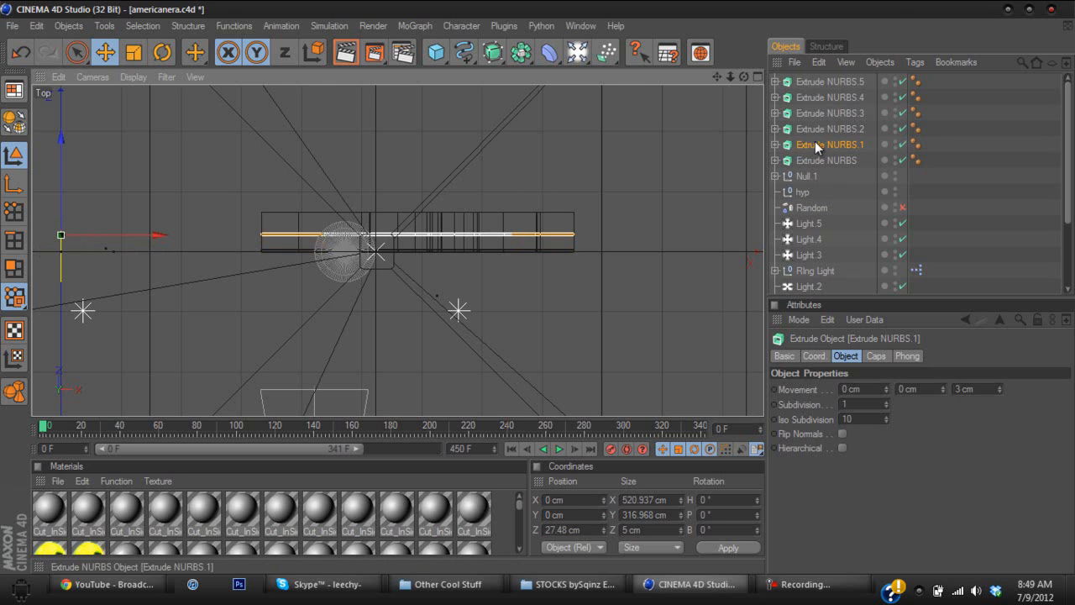
click(830, 128)
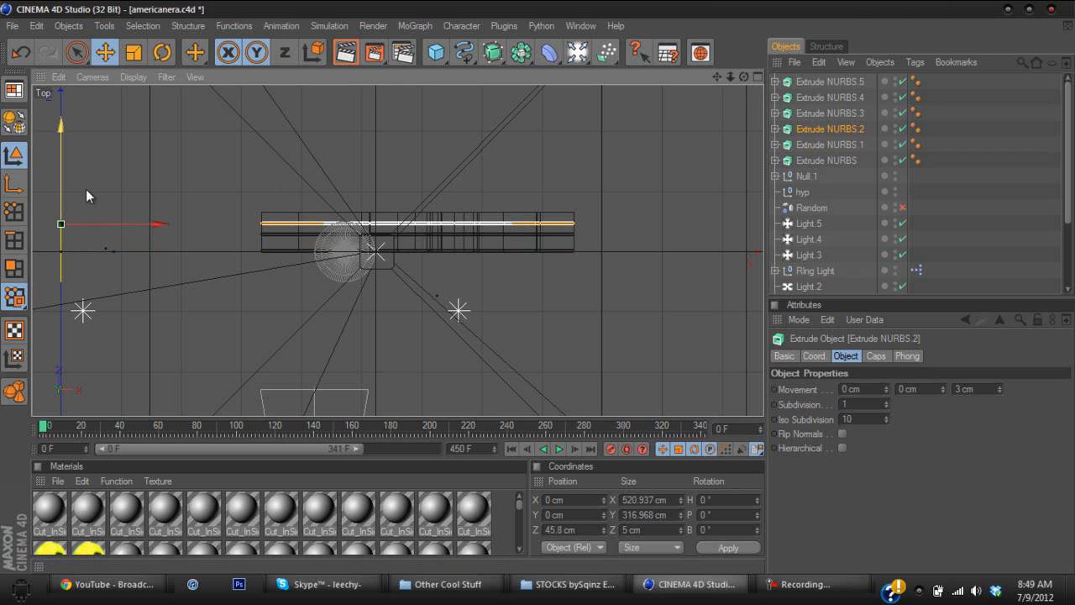
click(830, 112)
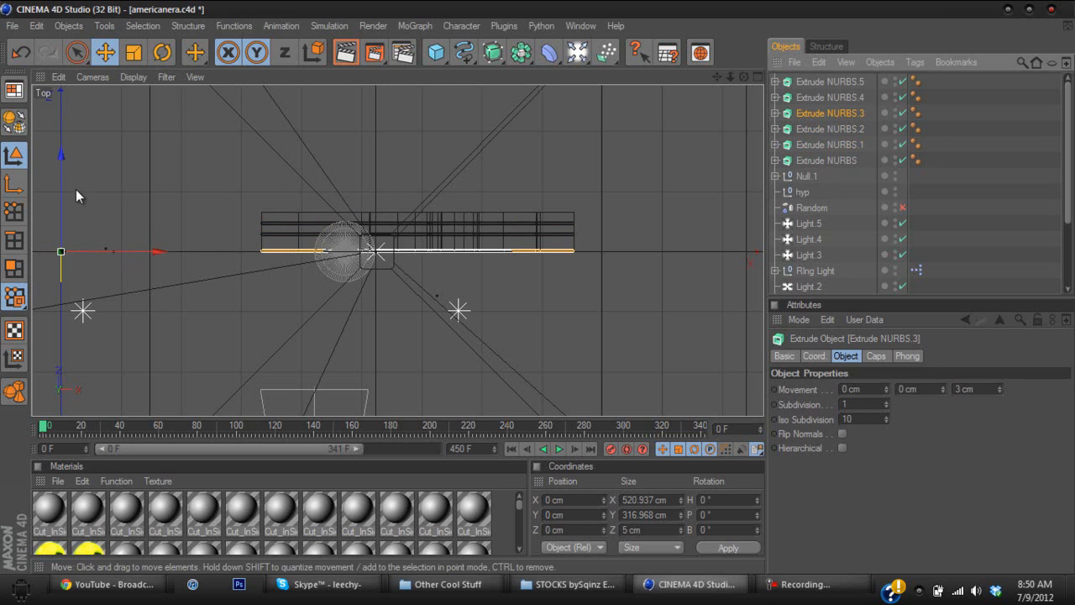
drag(378, 250, 378, 244)
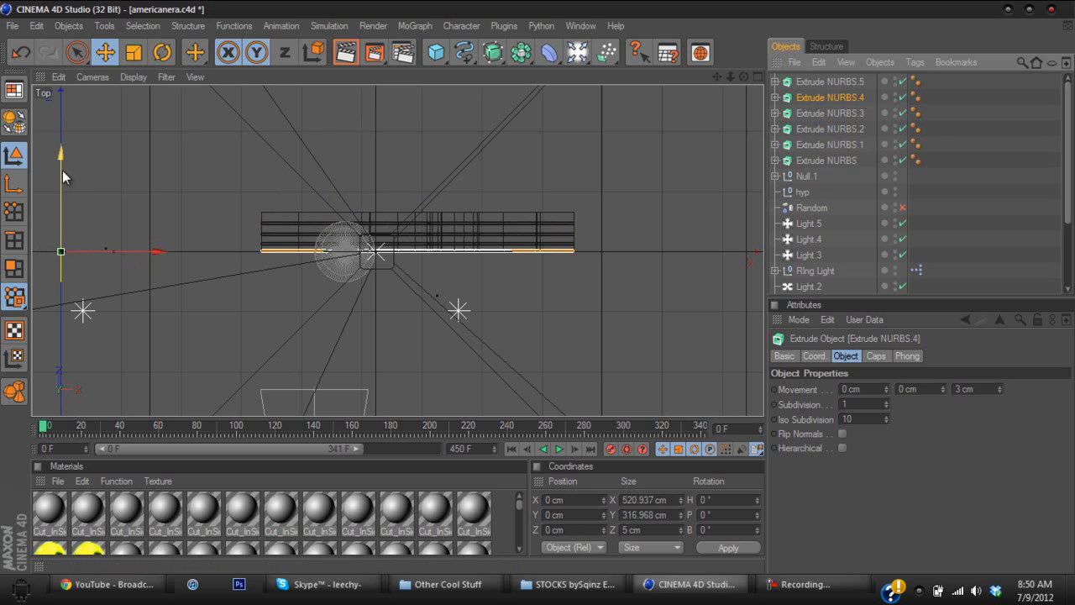
drag(62, 252, 61, 216)
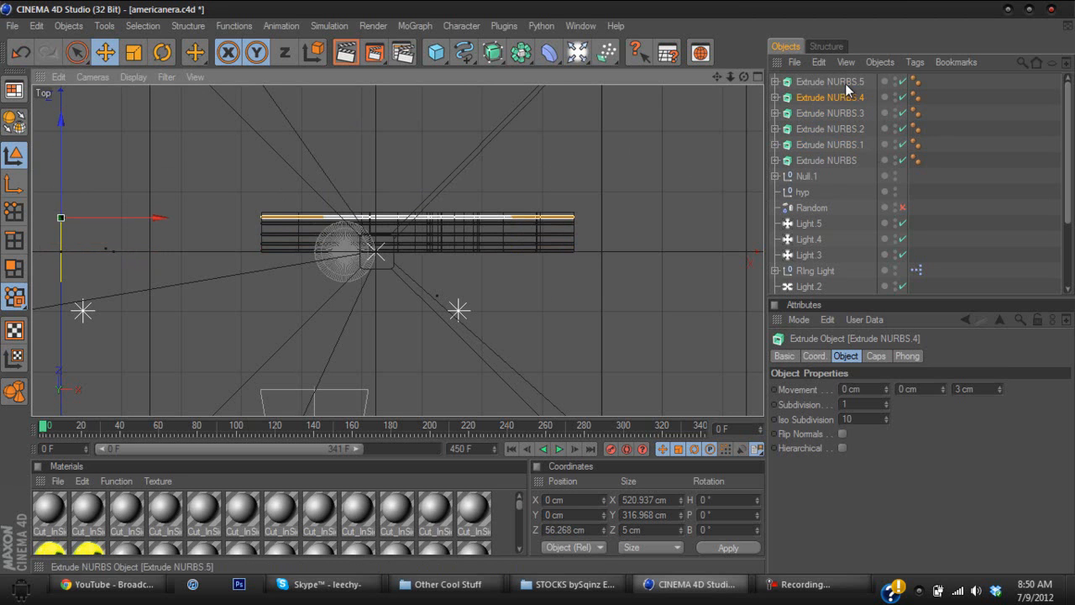
click(830, 82)
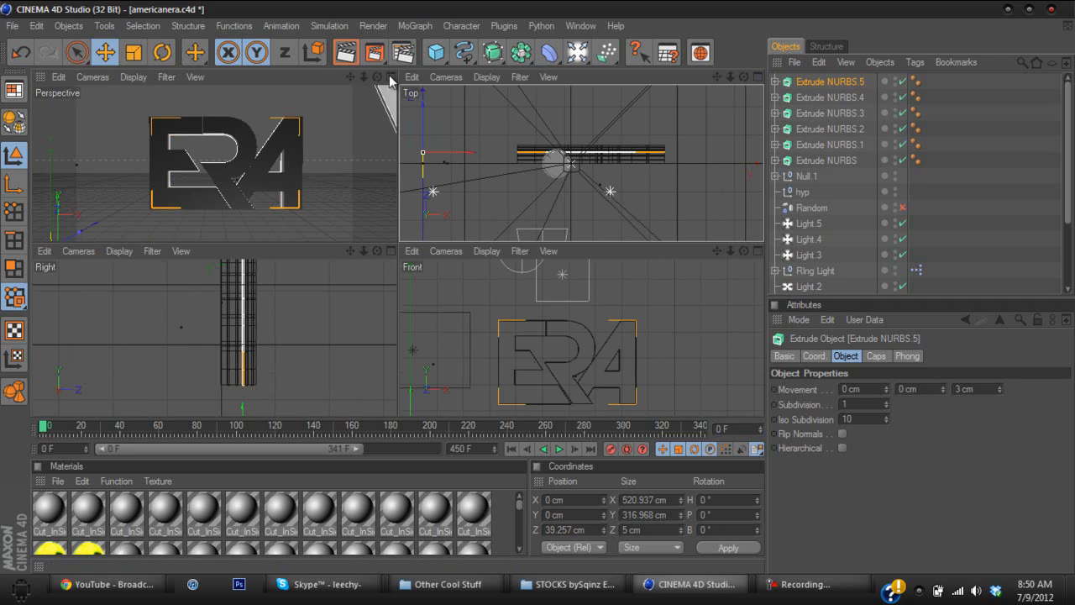
- Return to a single perspective view and scroll the Material Manager to the preset materials
click(390, 77)
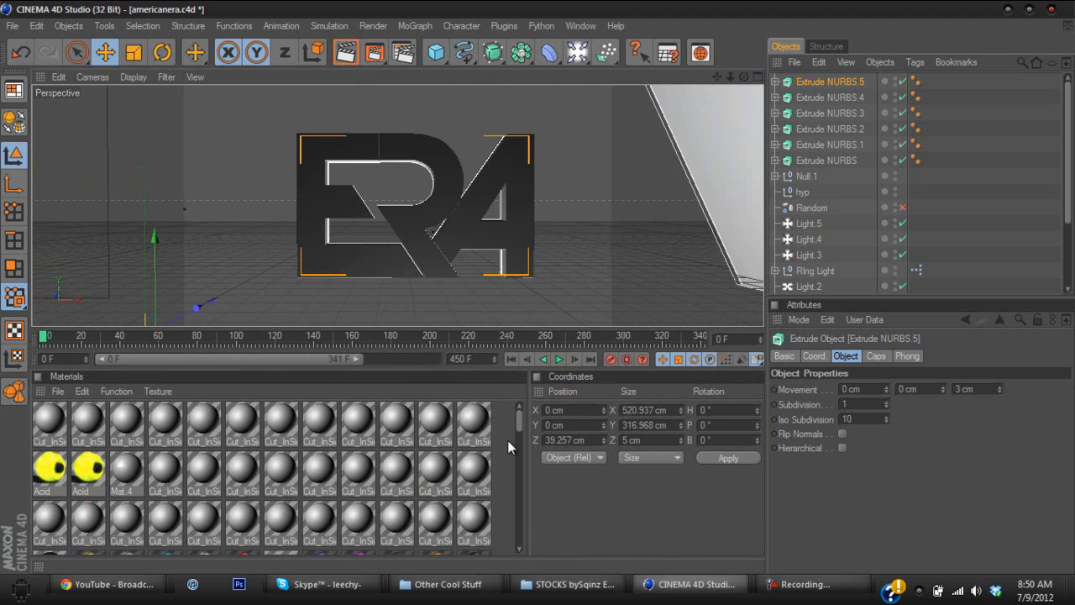
scroll(down, 3)
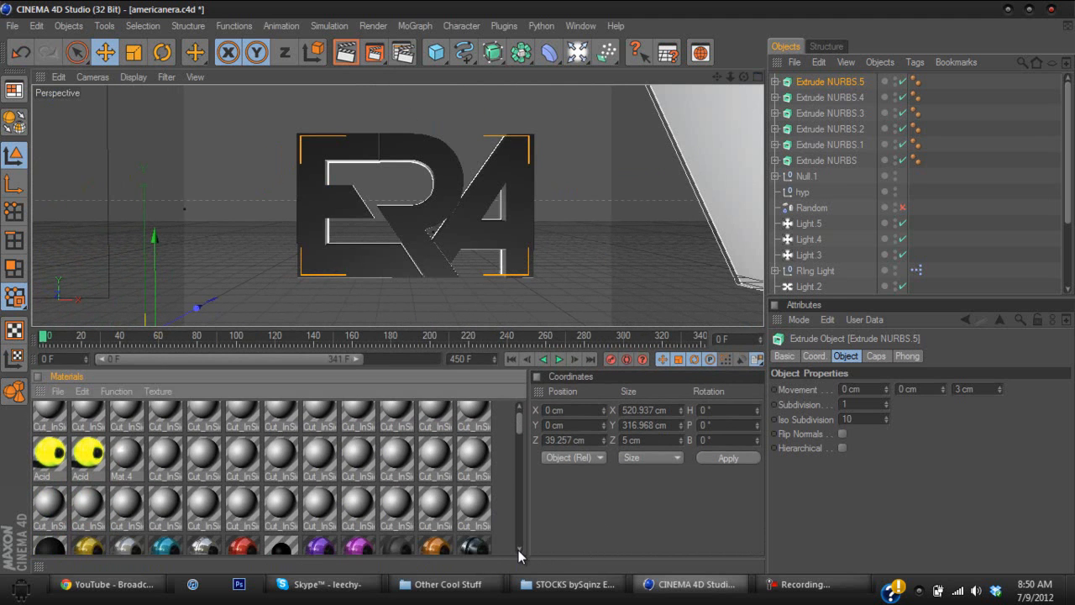
scroll(up, 3)
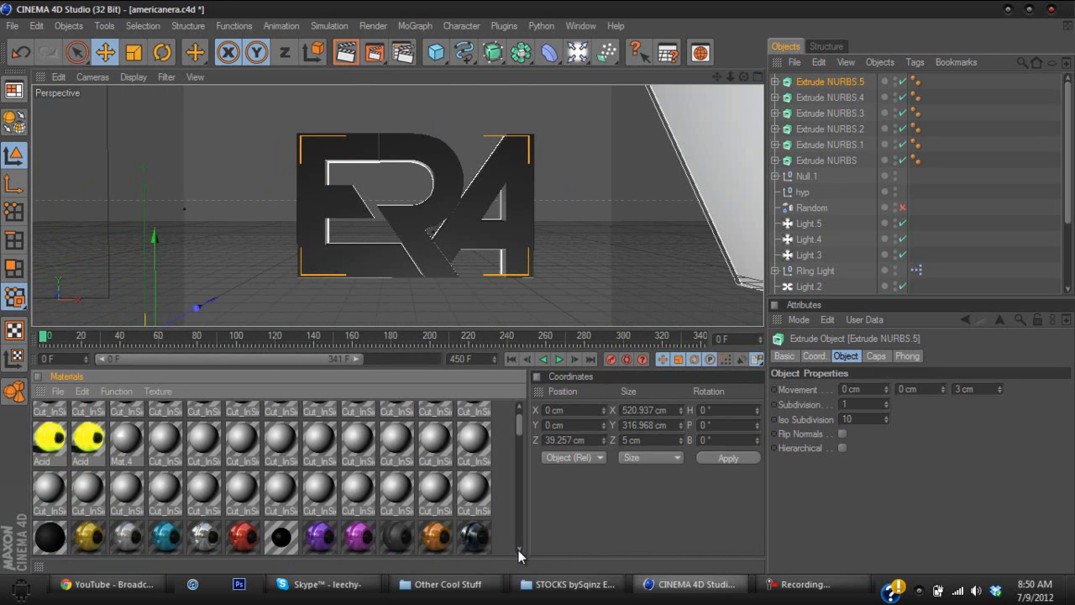
scroll(down, 3)
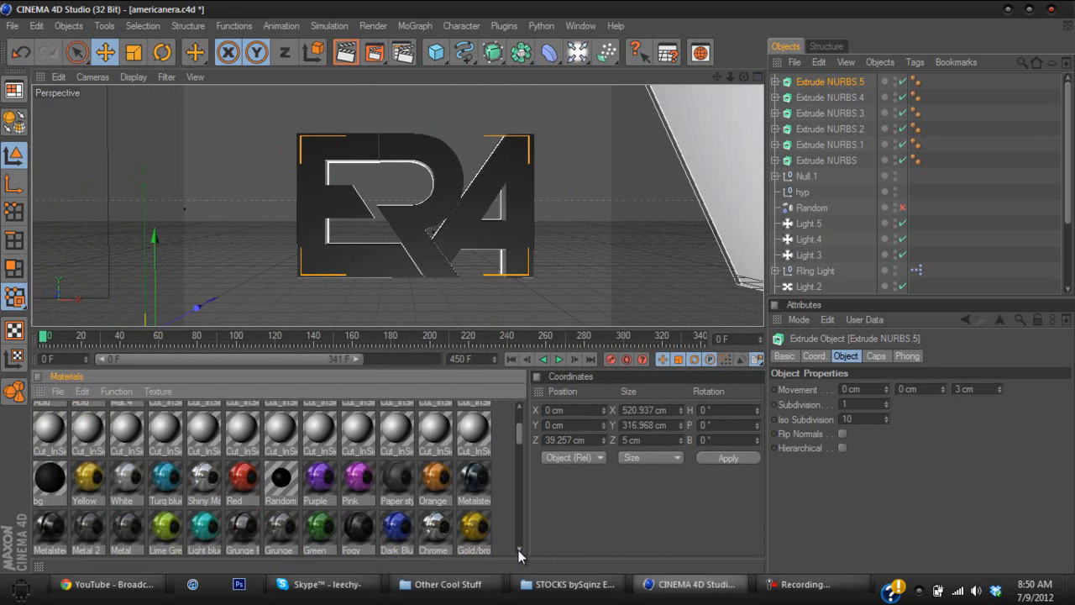
scroll(down, 3)
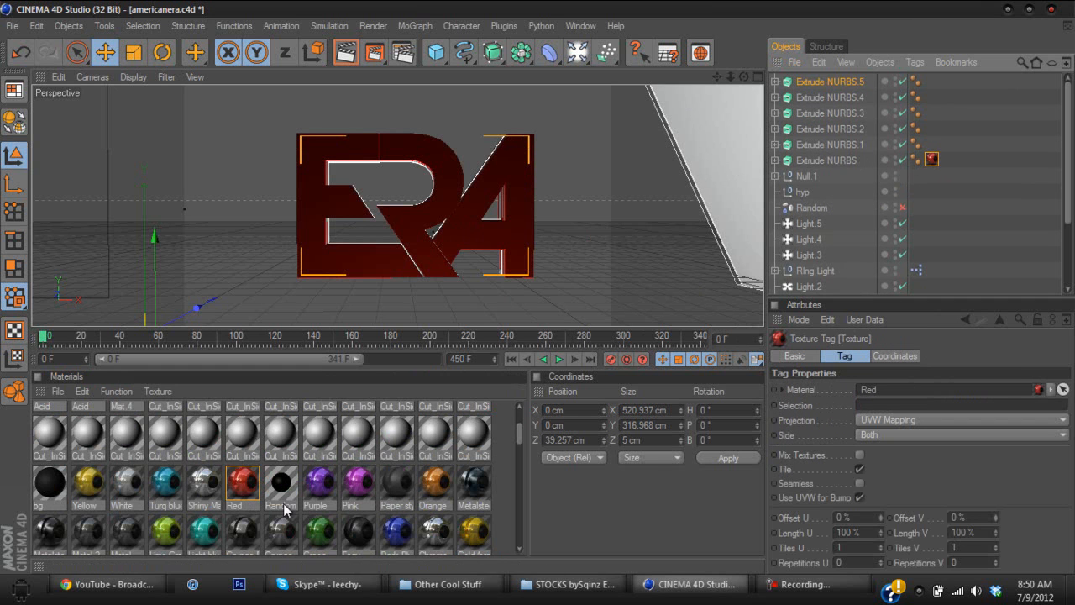
mouse_move(684, 355)
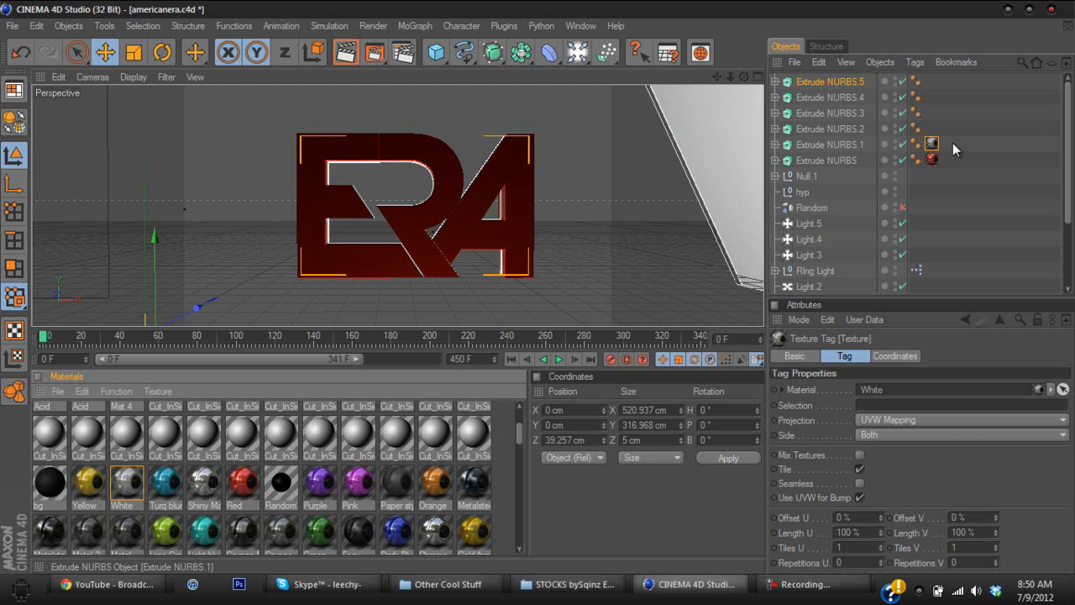
mouse_move(949, 149)
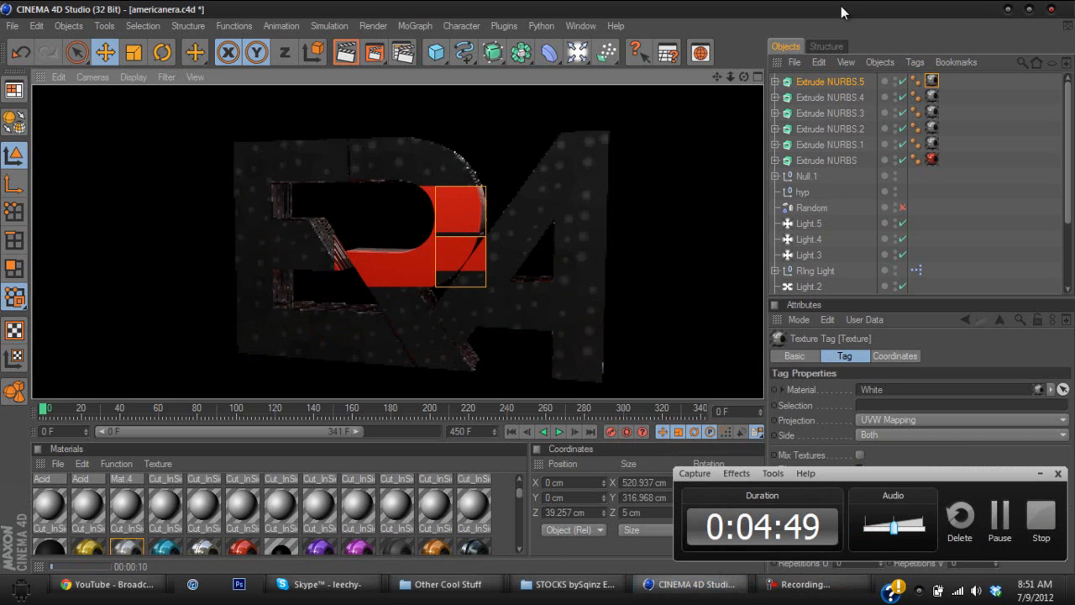
- Drag-select all six textured ERA Extrude NURBS pieces
drag(460, 237, 385, 311)
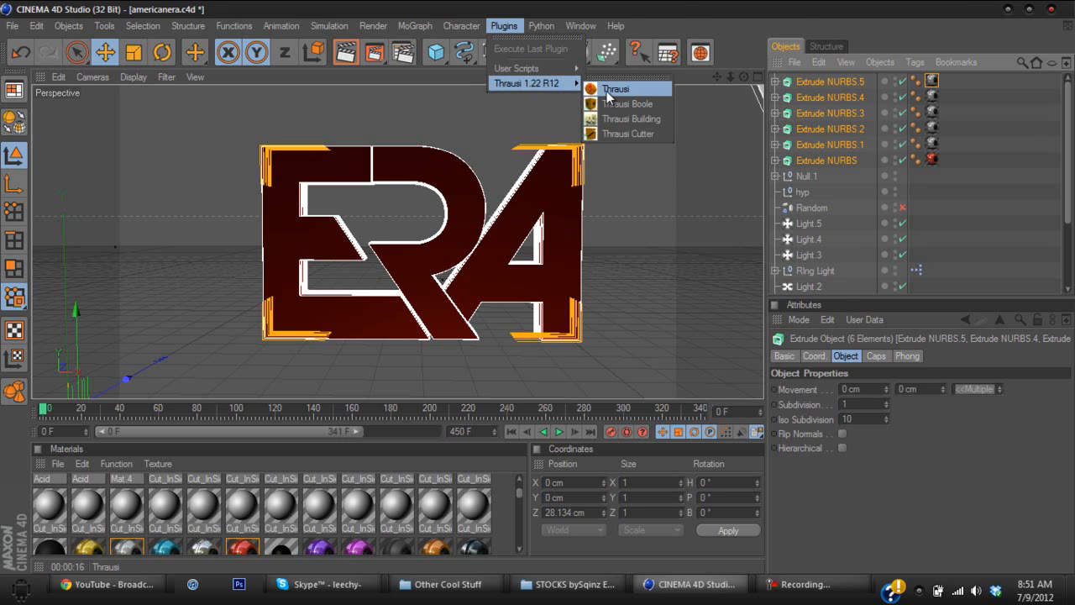
- Break the ERA pieces with Thrausi, 22 pieces in Random mode
click(616, 88)
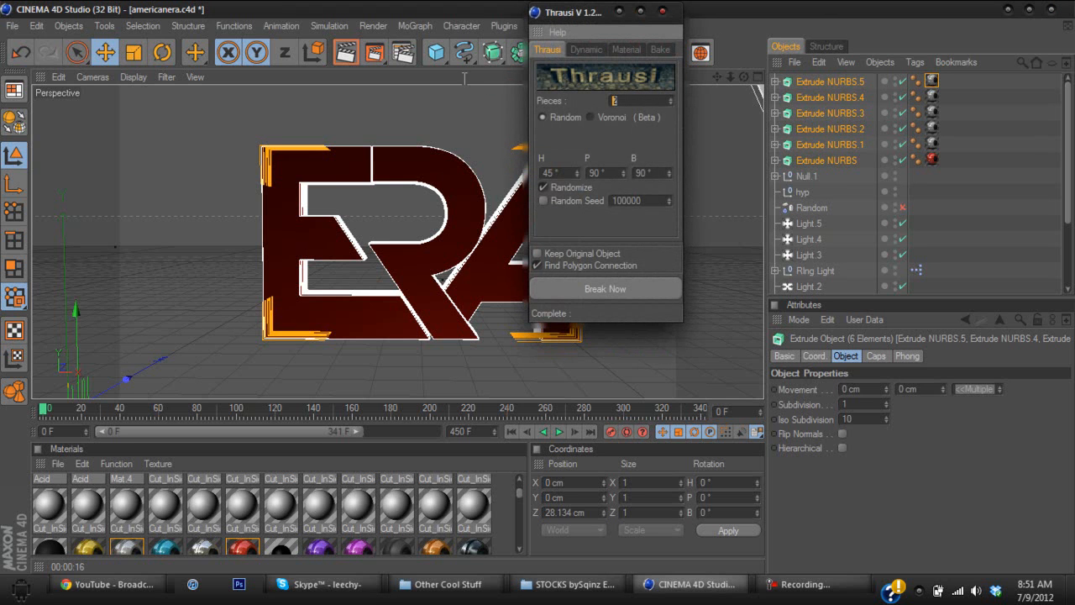
mouse_move(466, 87)
text(2)
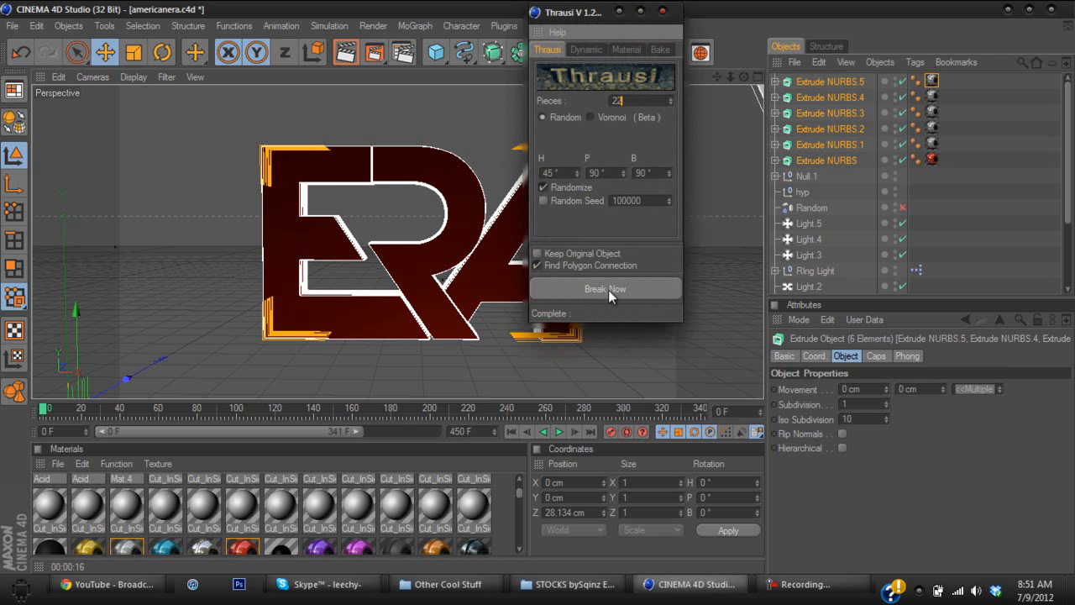
click(605, 288)
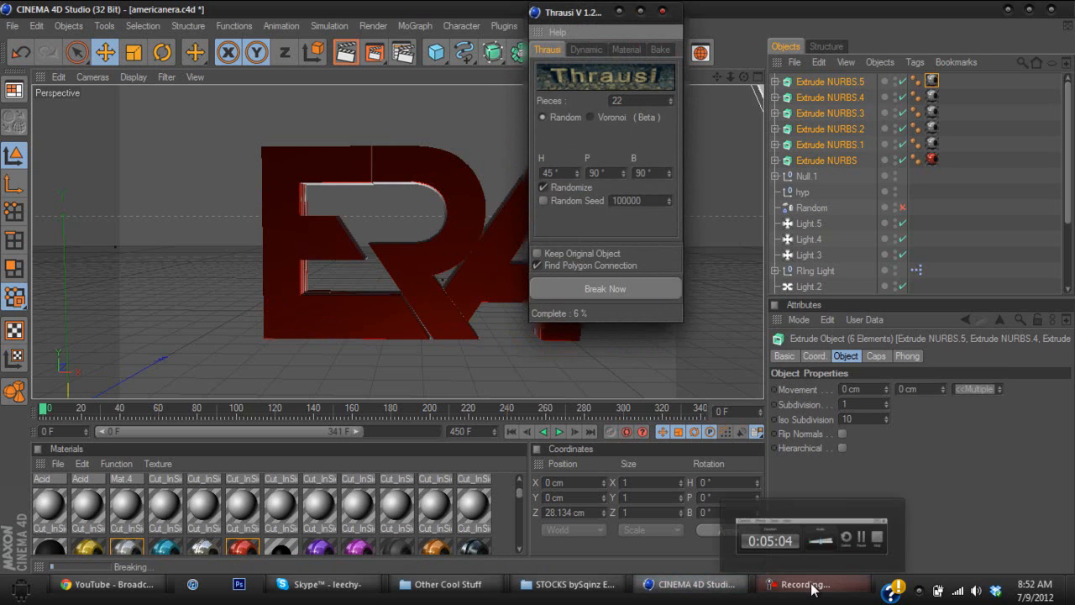
click(605, 288)
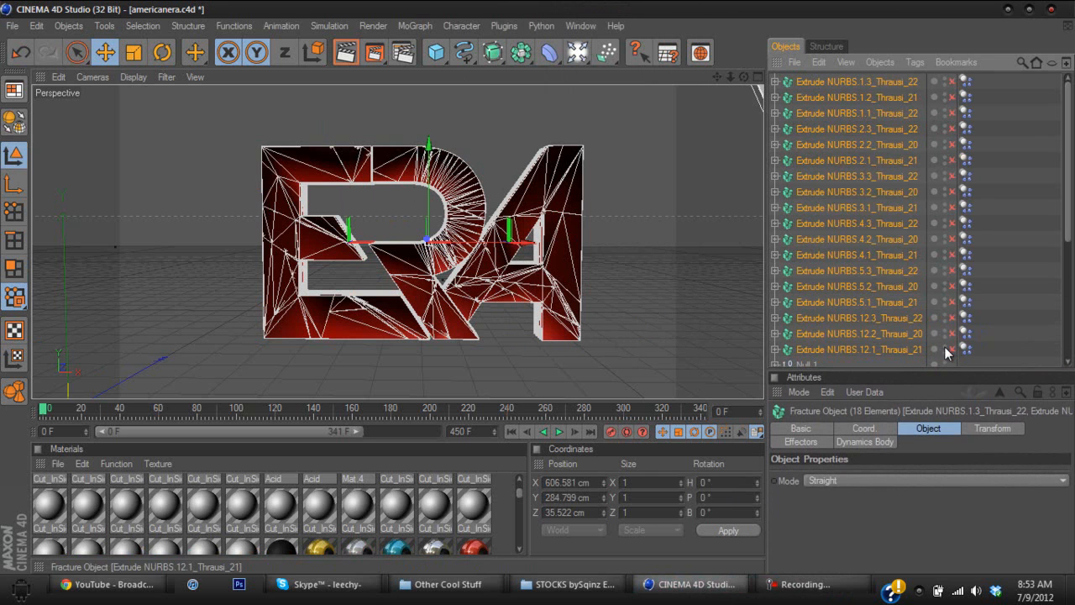
mouse_move(958, 357)
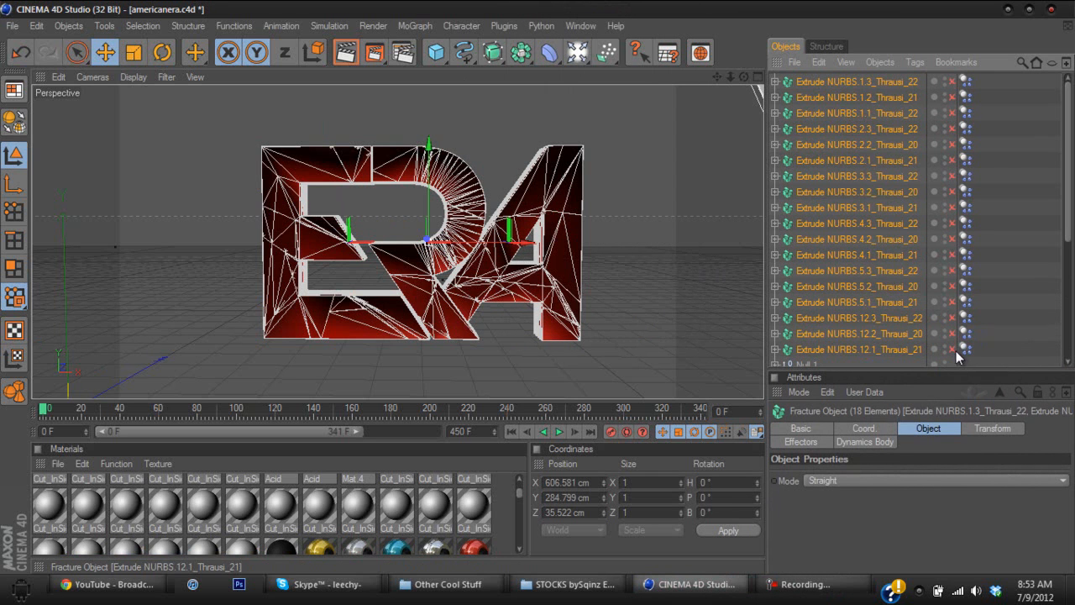
mouse_move(905, 351)
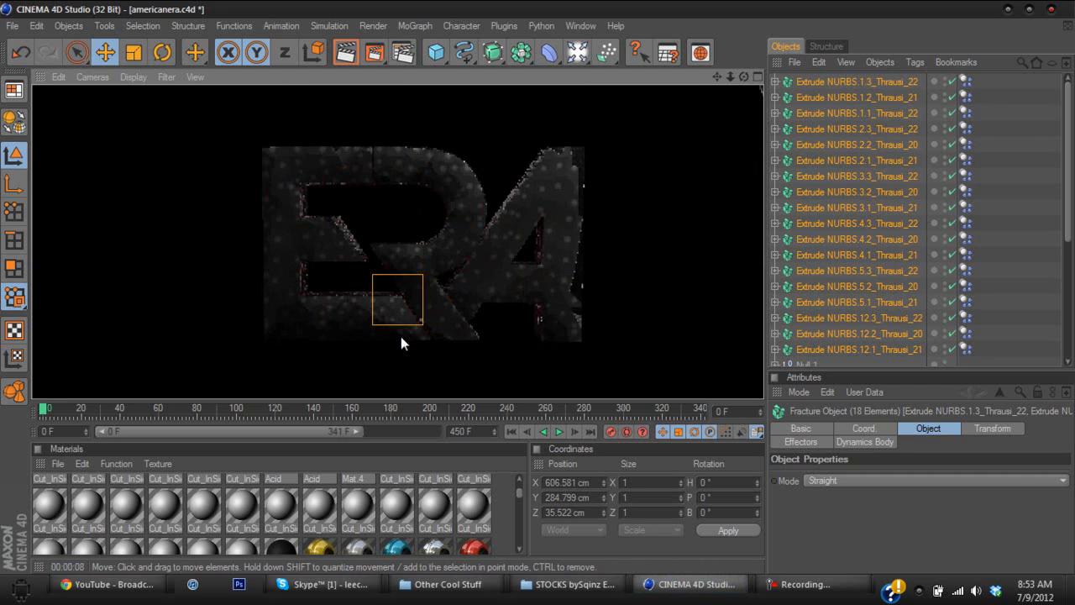
- Preview-render two small regions across the shattered ERA letters
drag(397, 300, 384, 262)
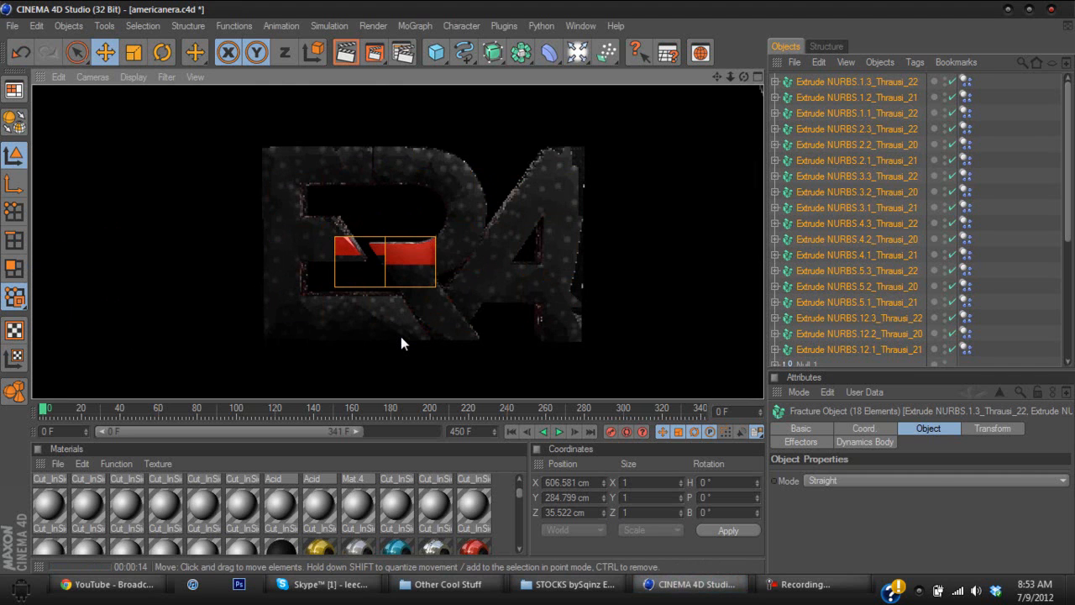
drag(384, 263, 384, 213)
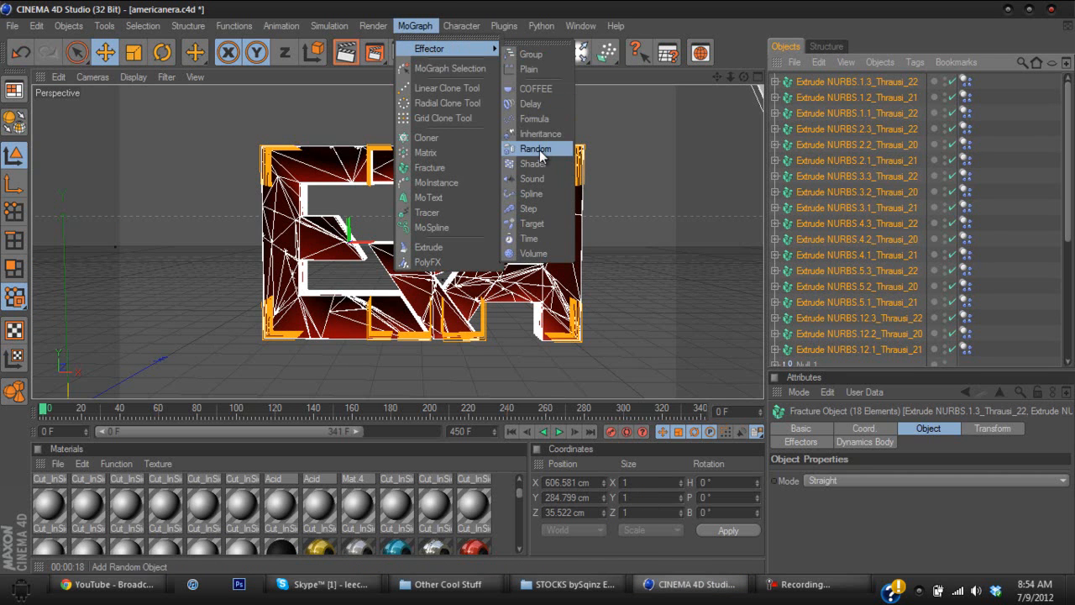
- Add a Random effector, collapse the shard list and select Random.1
click(535, 148)
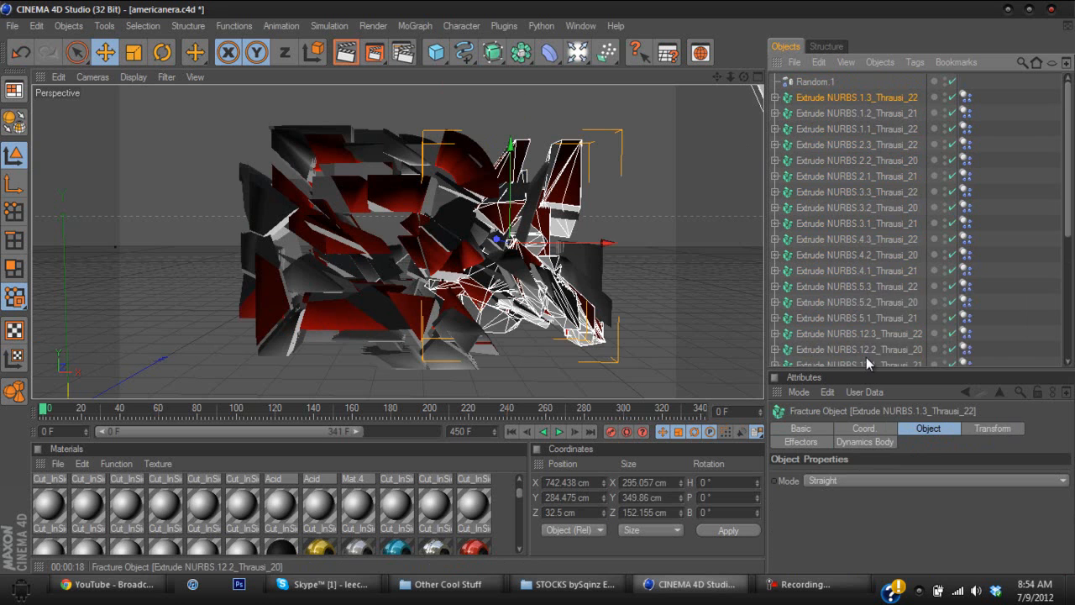
scroll(down, 3)
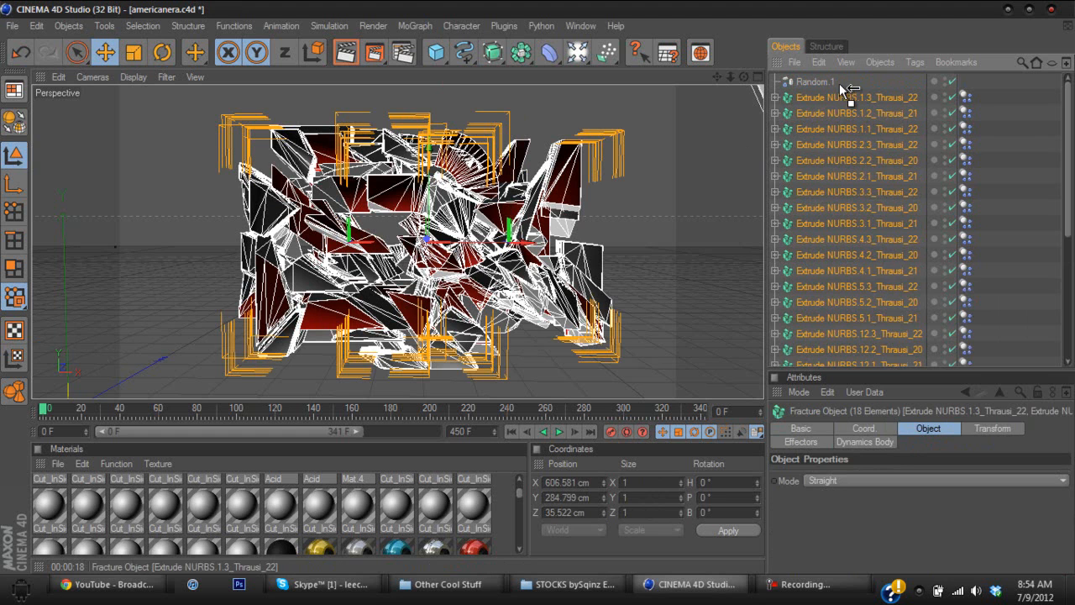
mouse_move(852, 88)
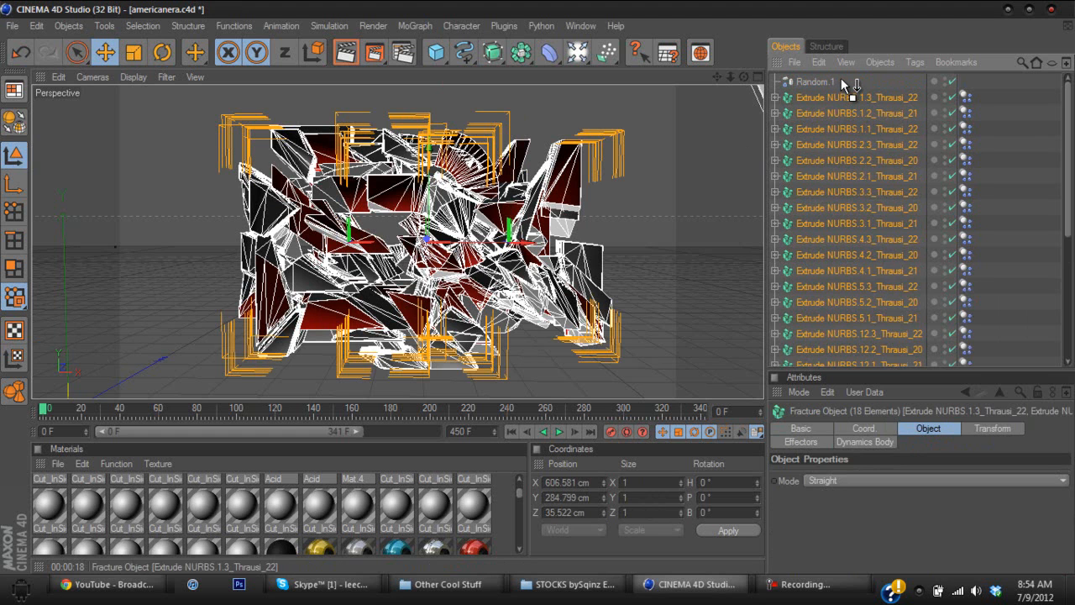
click(815, 81)
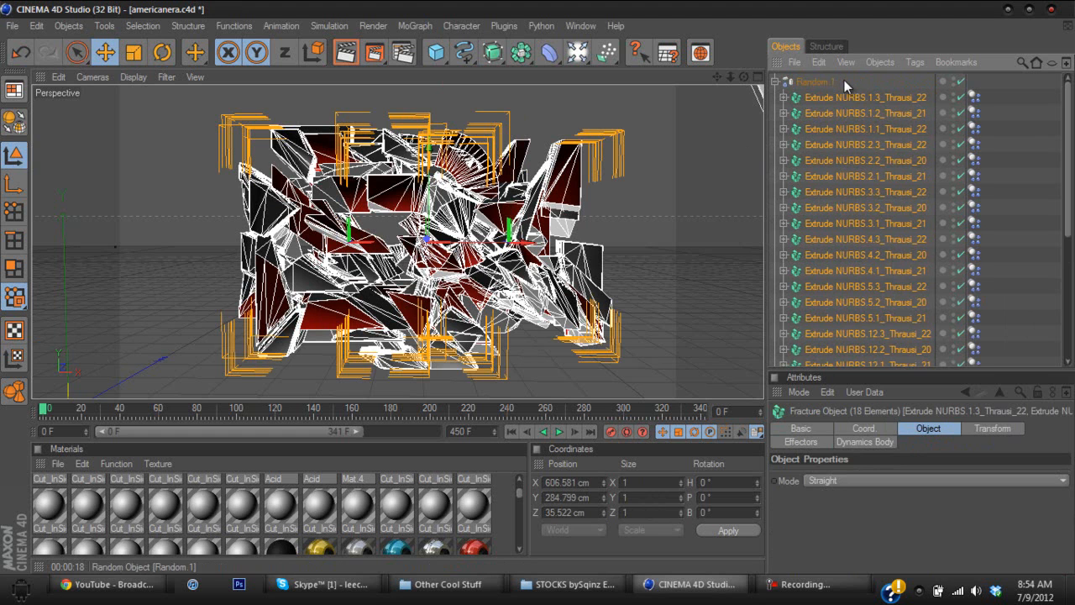
click(780, 82)
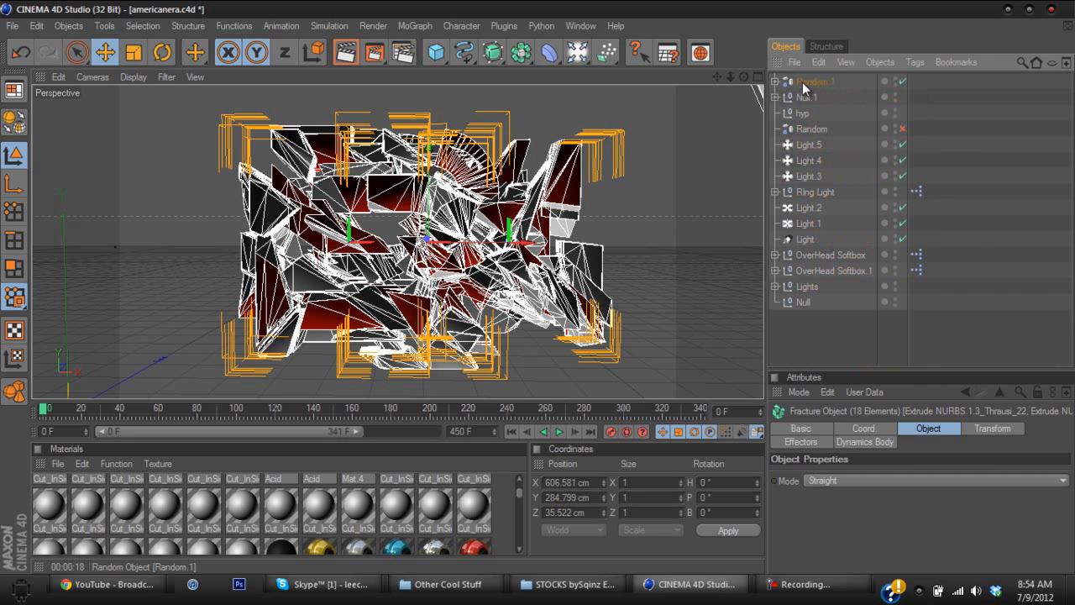
click(778, 81)
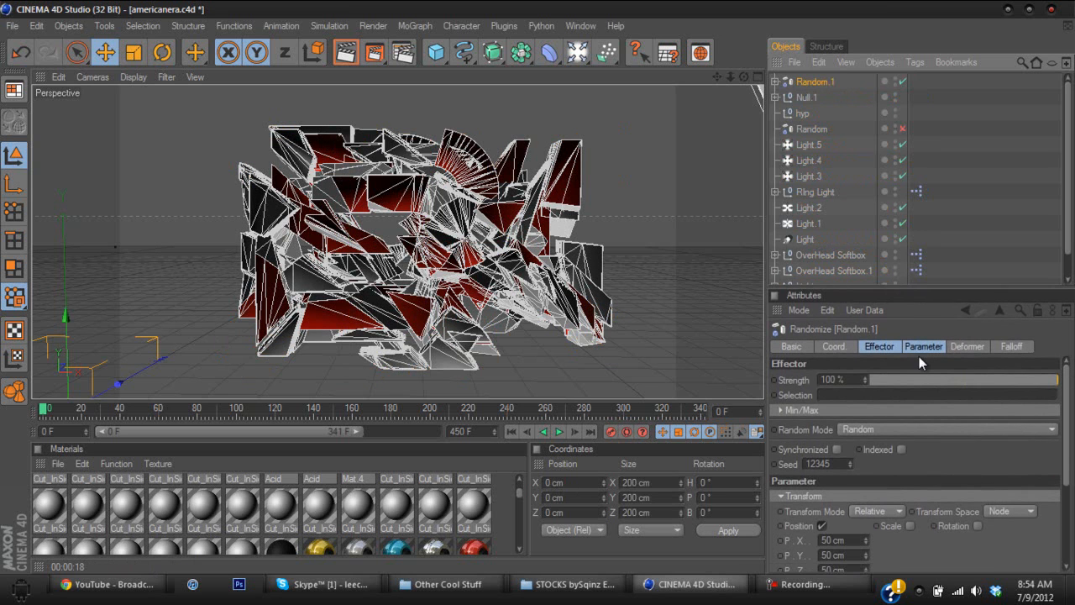
- Switch the Random effector from position to rotation randomization with 10° banking
click(924, 346)
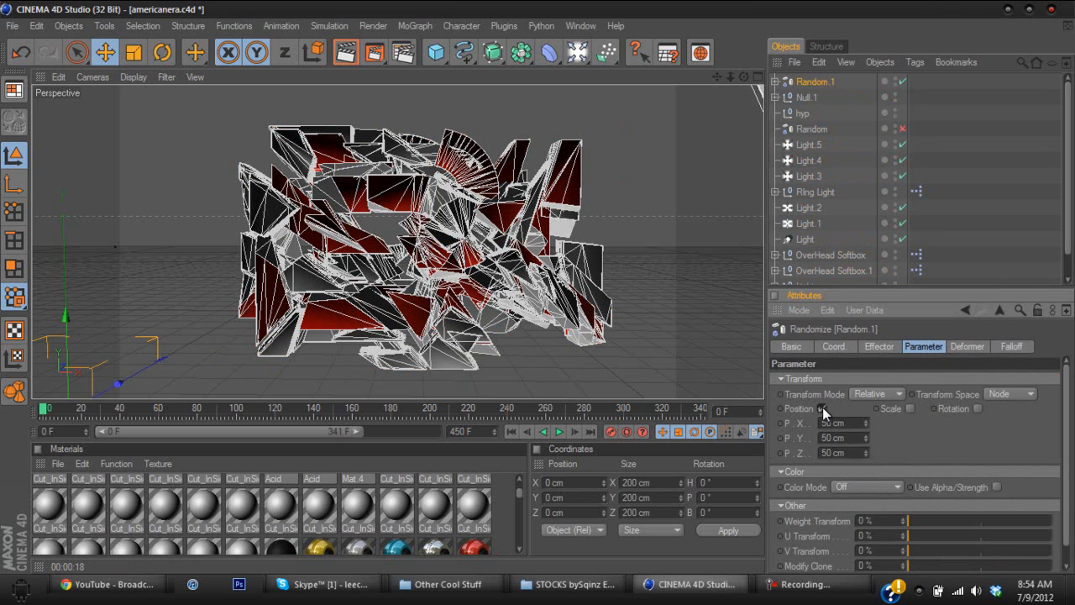
click(779, 409)
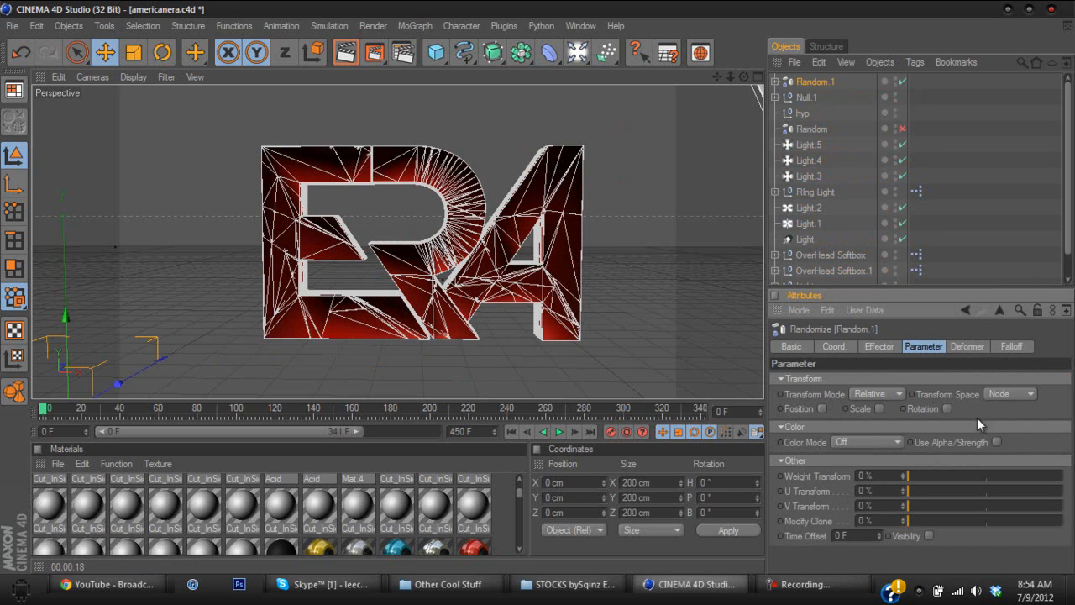
click(940, 409)
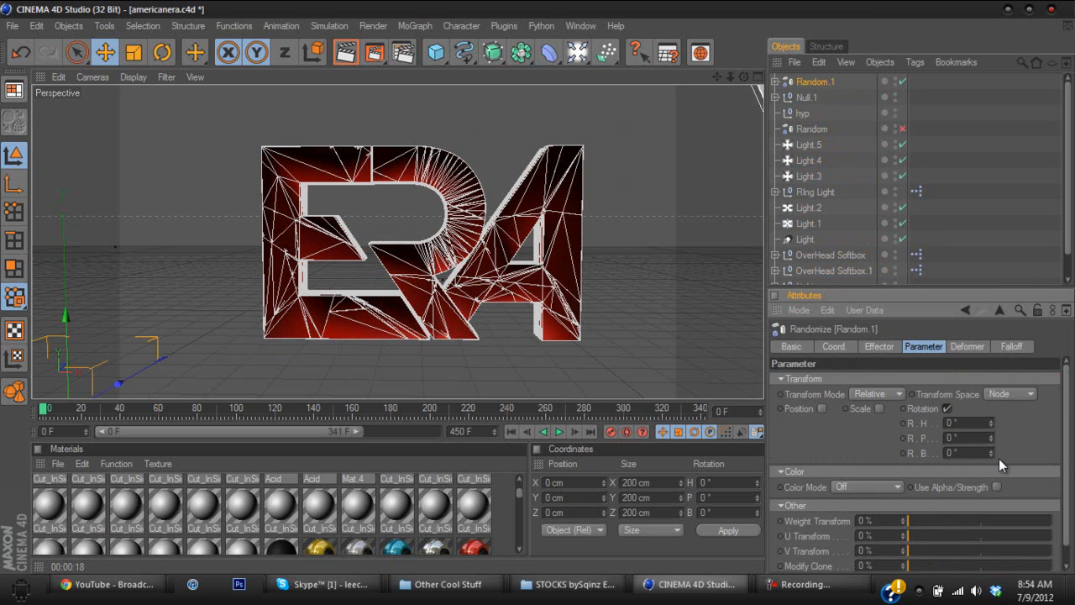
mouse_move(996, 460)
text(10)
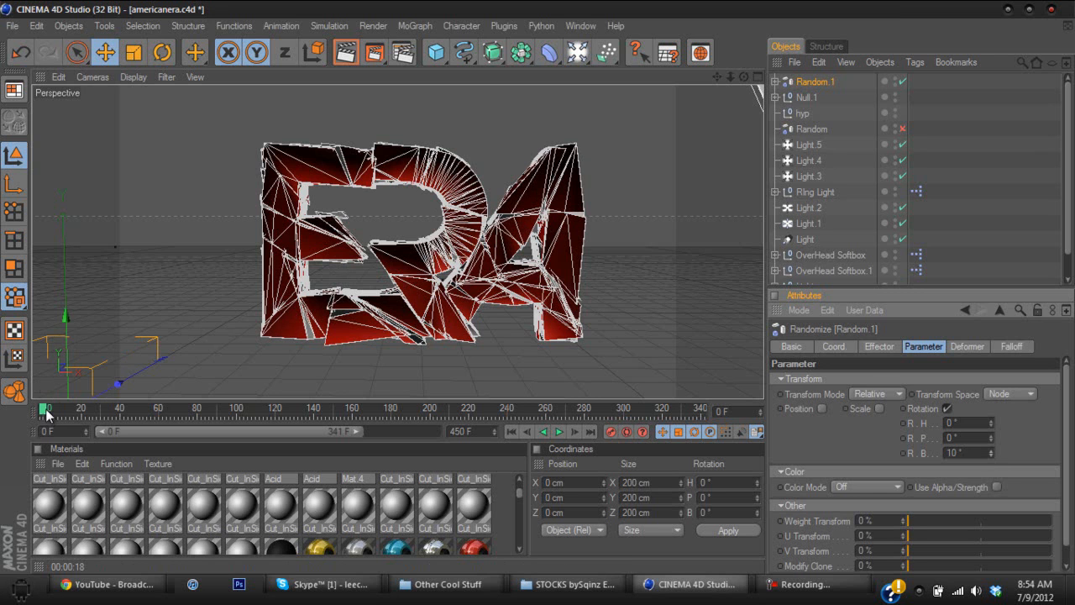
- Scrub the timeline and compare the shards against the earlier eralogo render
drag(46, 410, 60, 410)
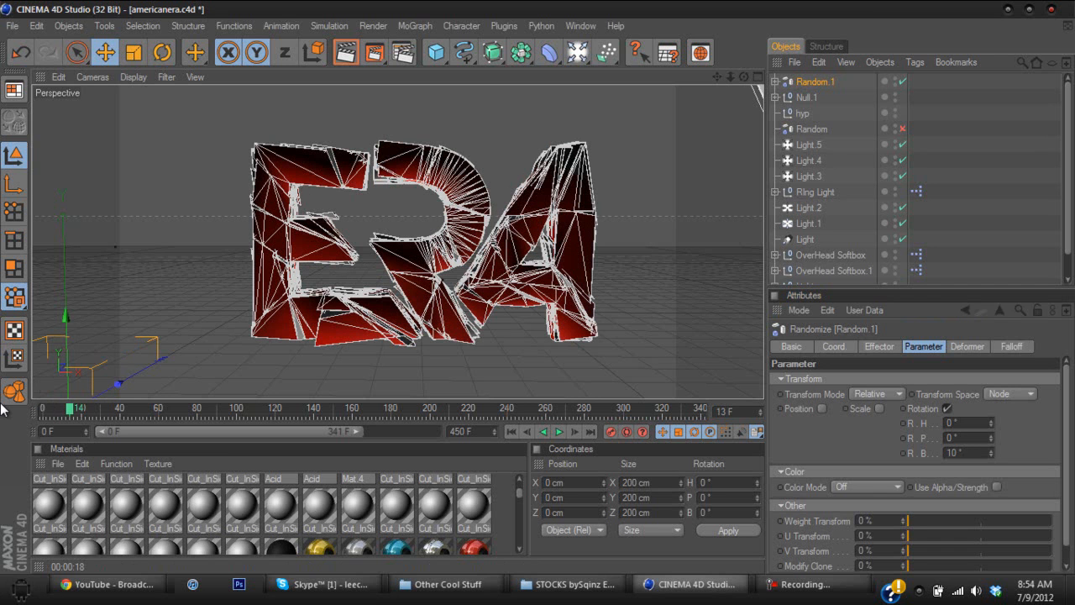
drag(71, 407, 44, 408)
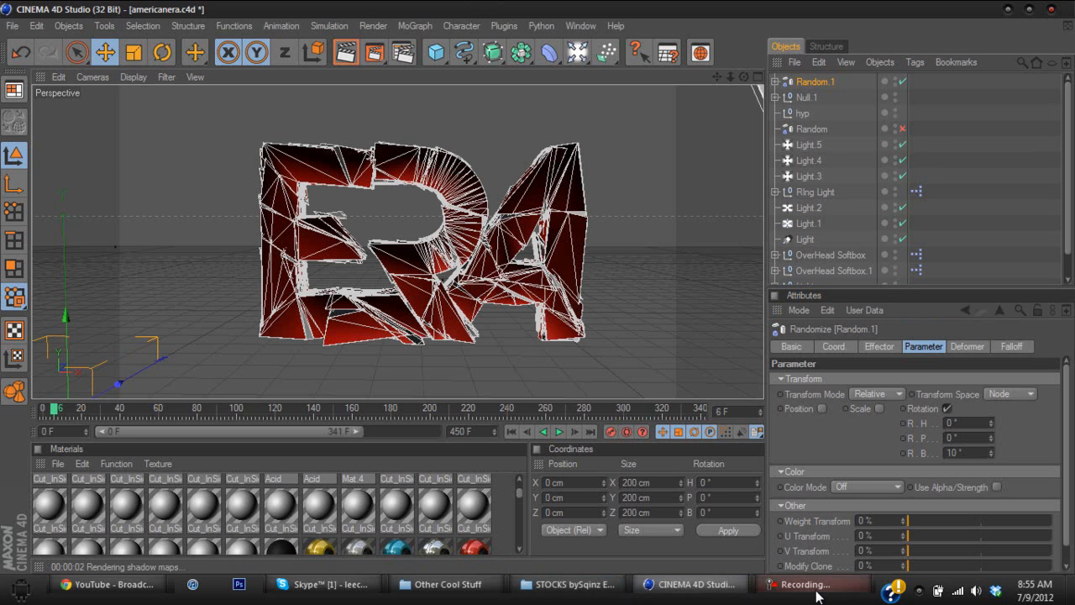
click(809, 584)
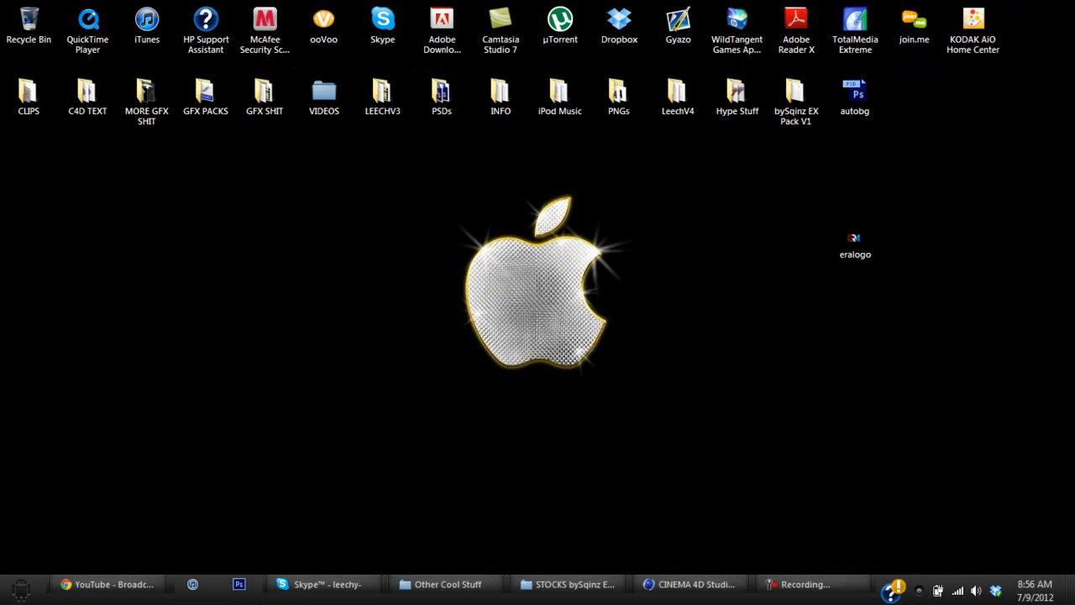
double_click(855, 244)
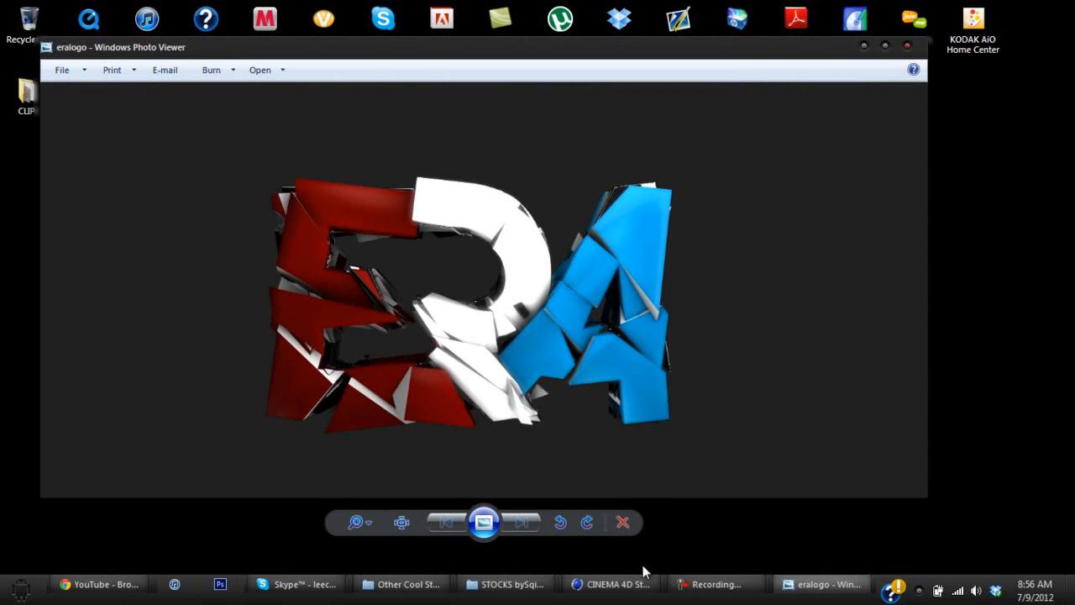
mouse_move(609, 584)
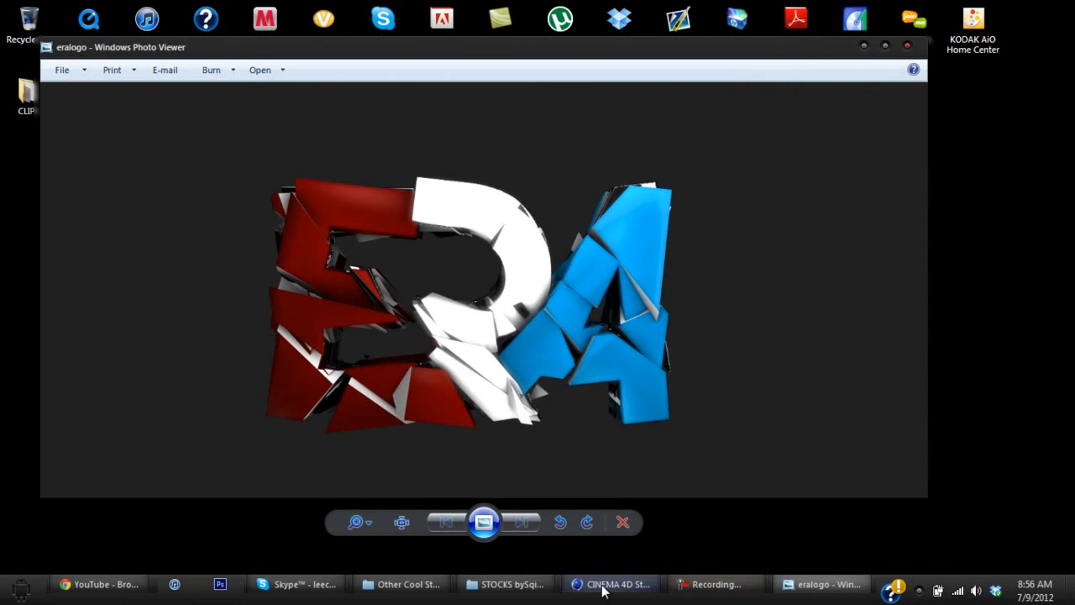
click(611, 584)
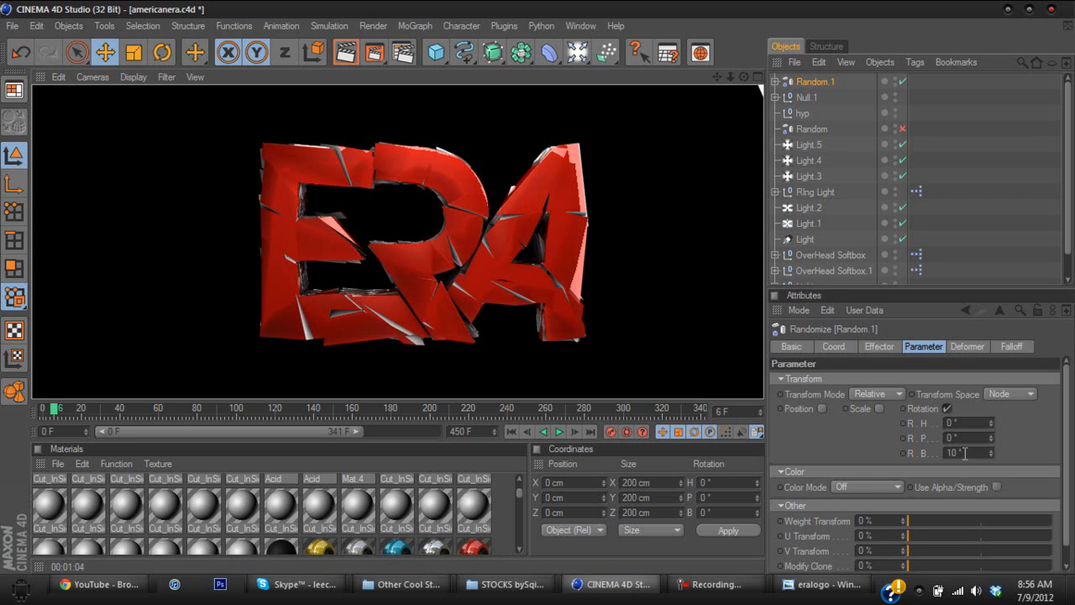
- Select the R.B banking value to replace it with 20°
triple_click(954, 453)
text(20)
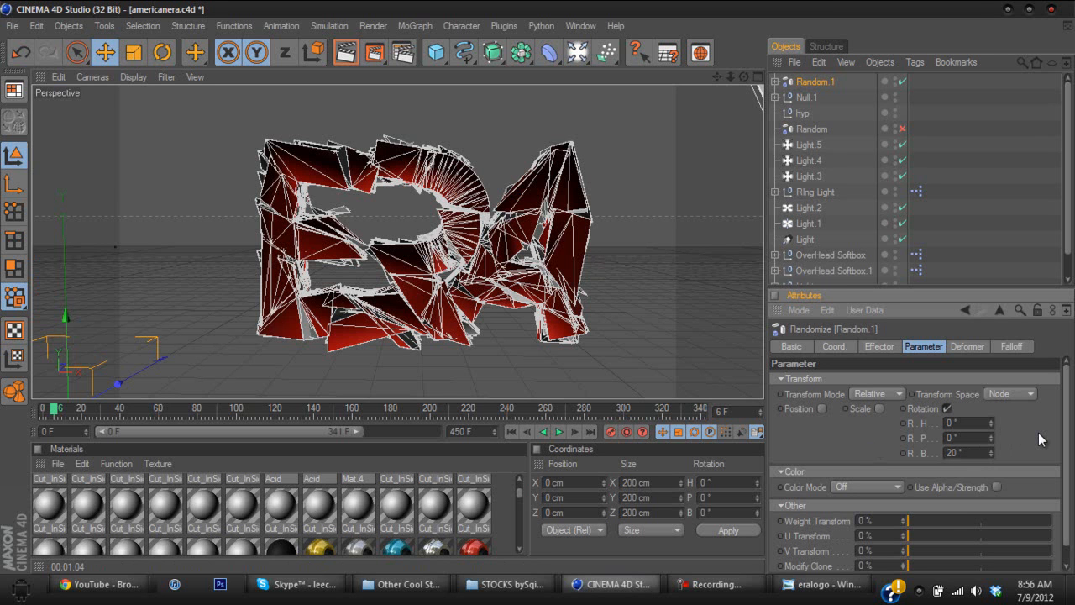
mouse_move(403, 52)
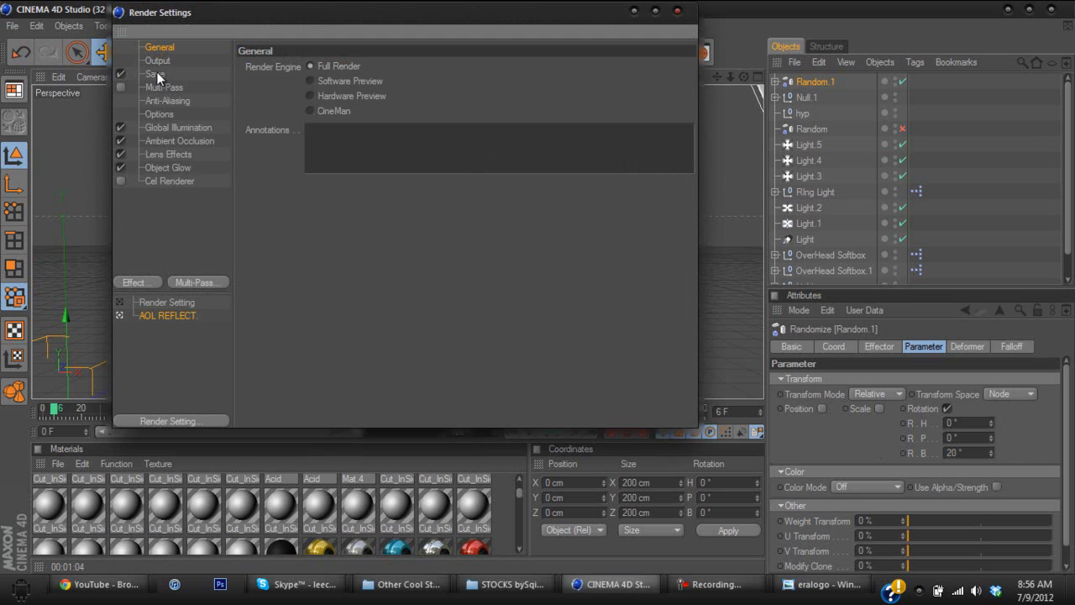
- Set the render output to save on the Desktop as 'era'
click(155, 74)
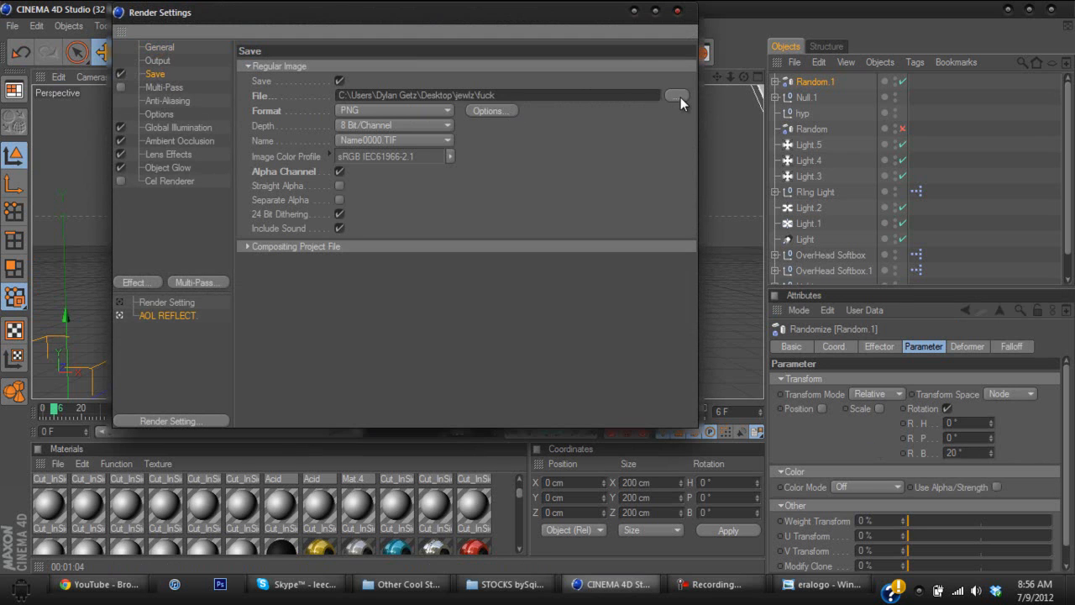
click(678, 95)
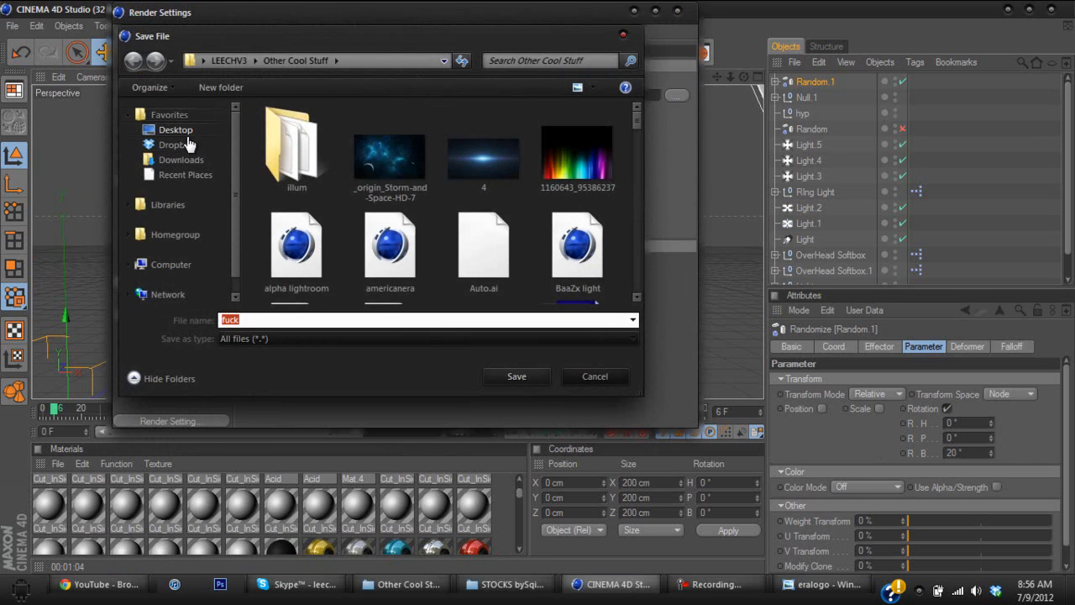
click(175, 129)
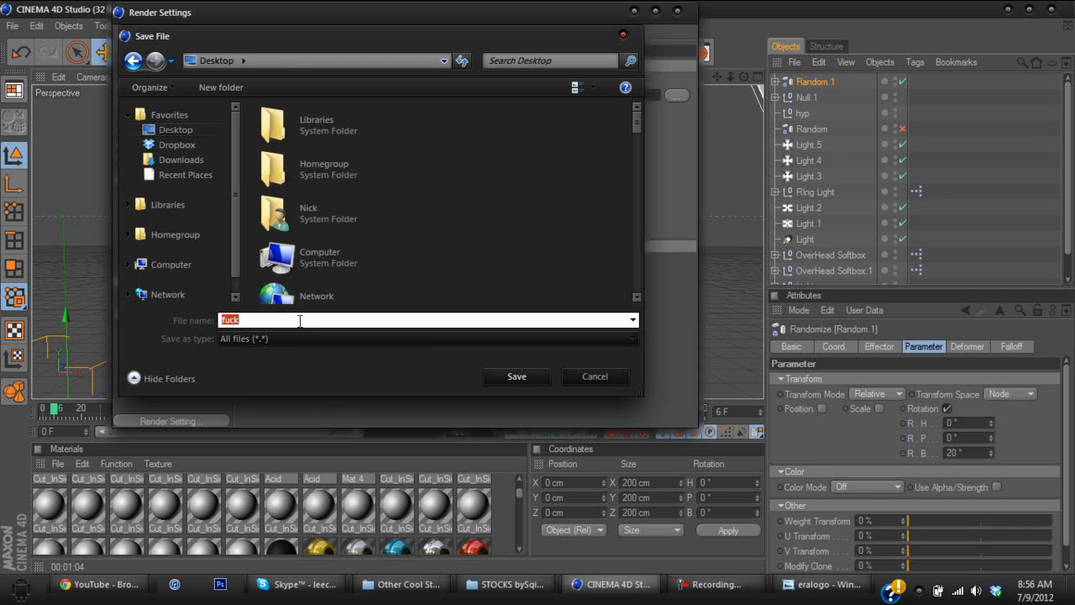
text(era)
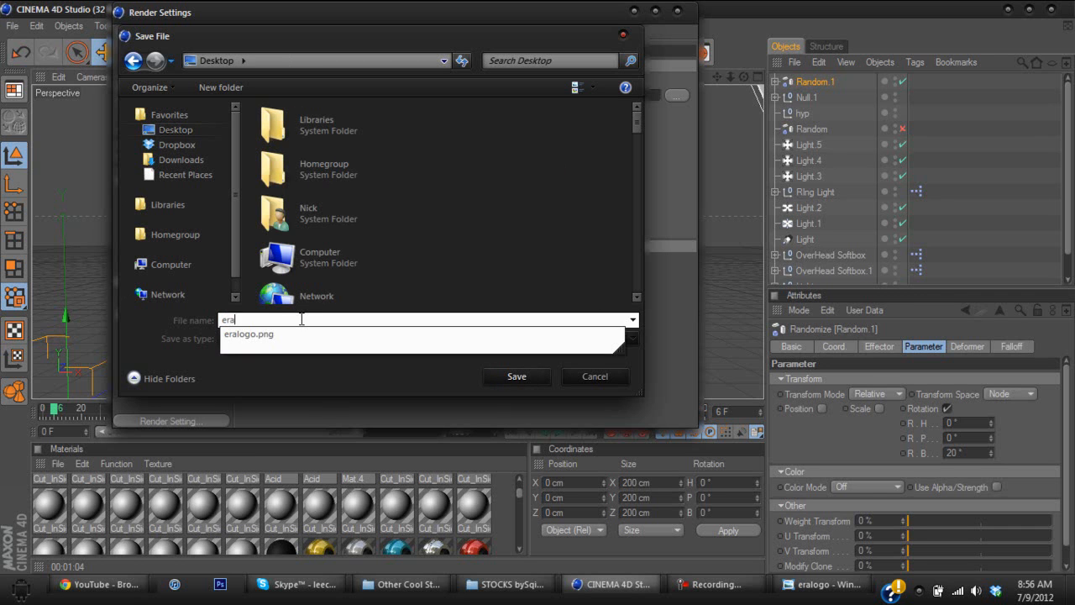
click(516, 377)
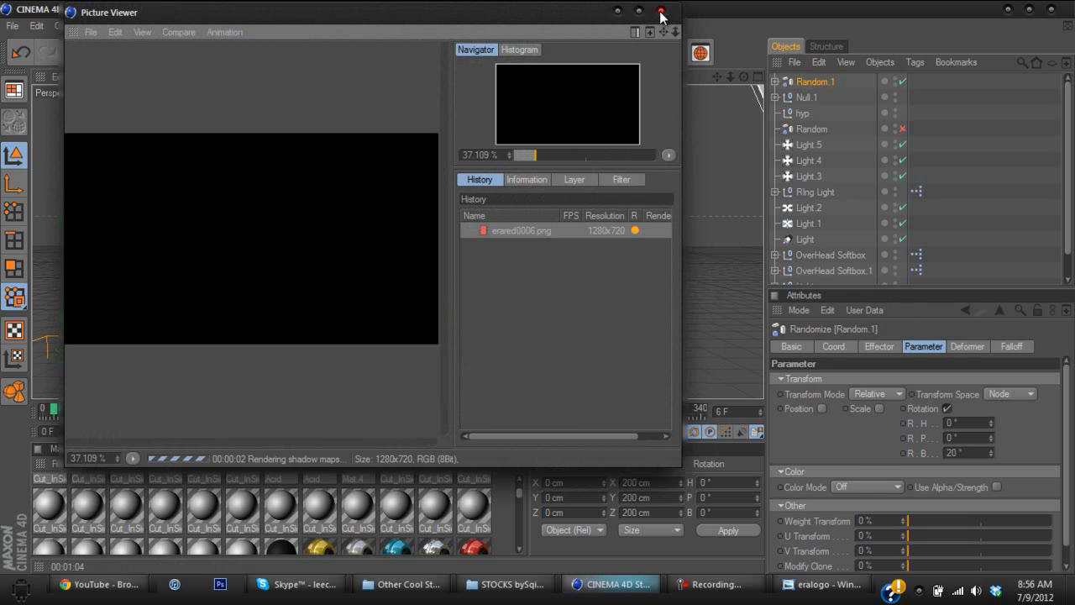
- Close the Picture Viewer, confirm stopping the render, and return to the scene
click(661, 12)
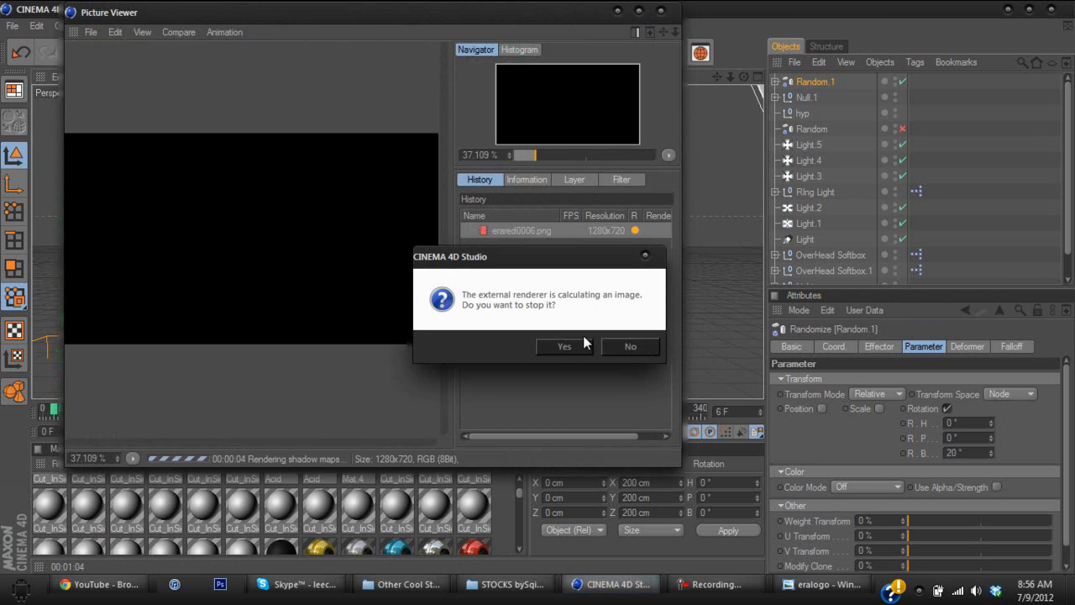
click(564, 346)
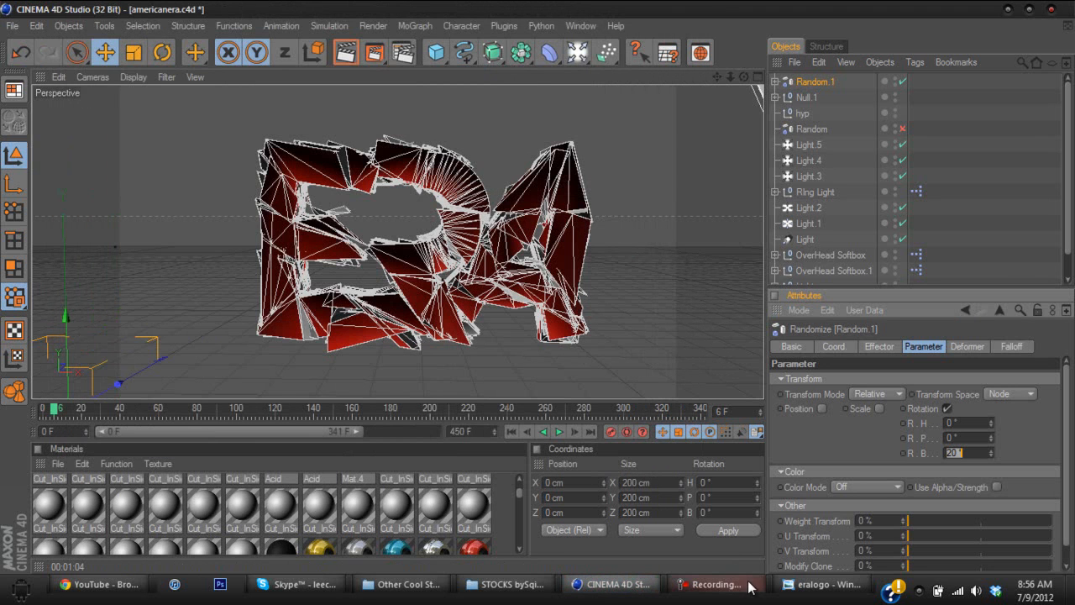
click(716, 584)
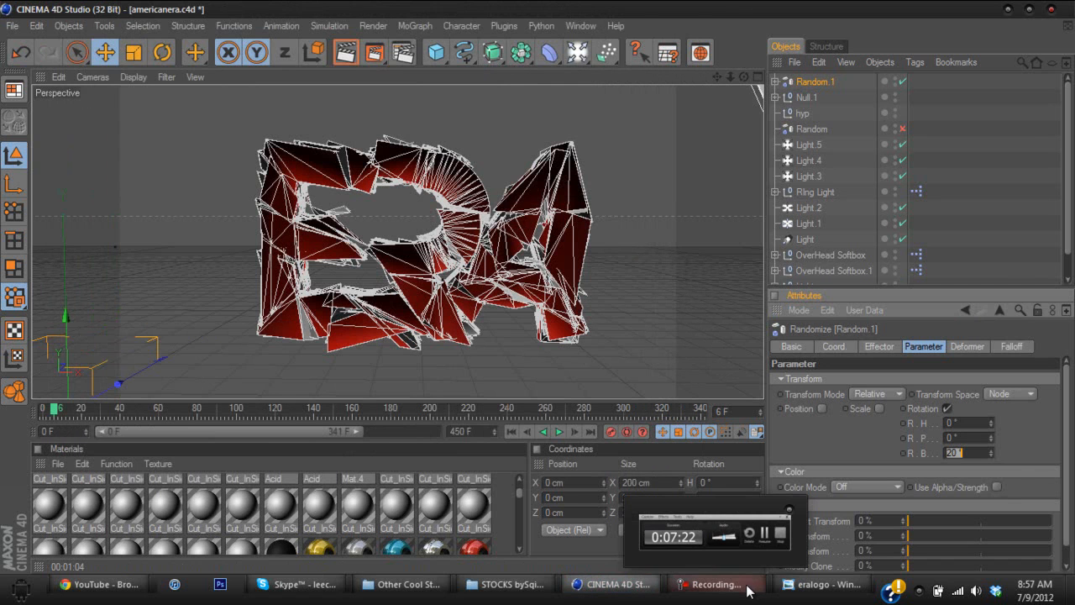
click(715, 584)
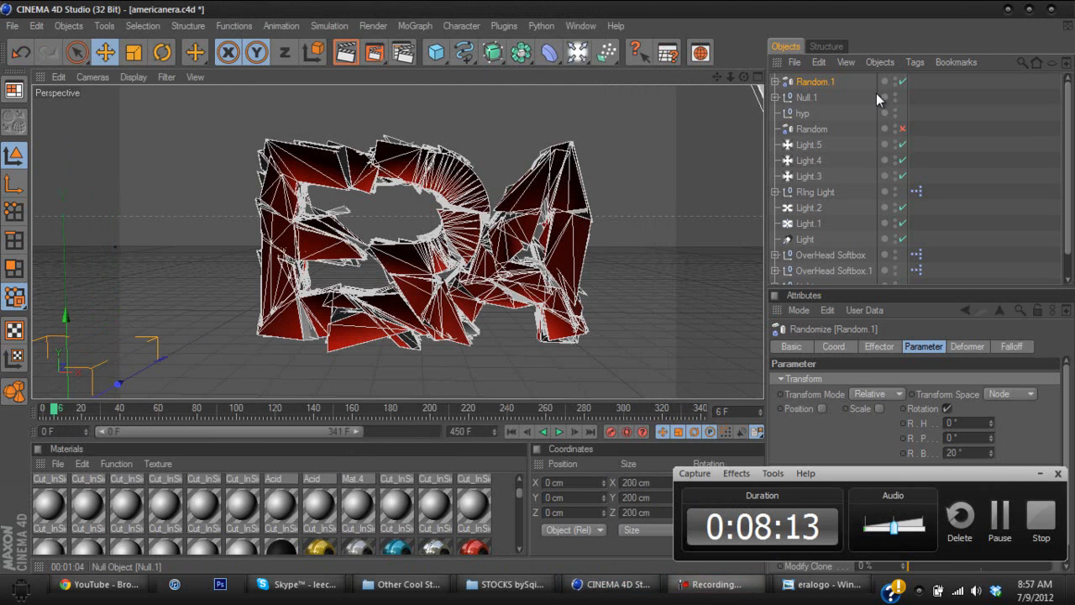